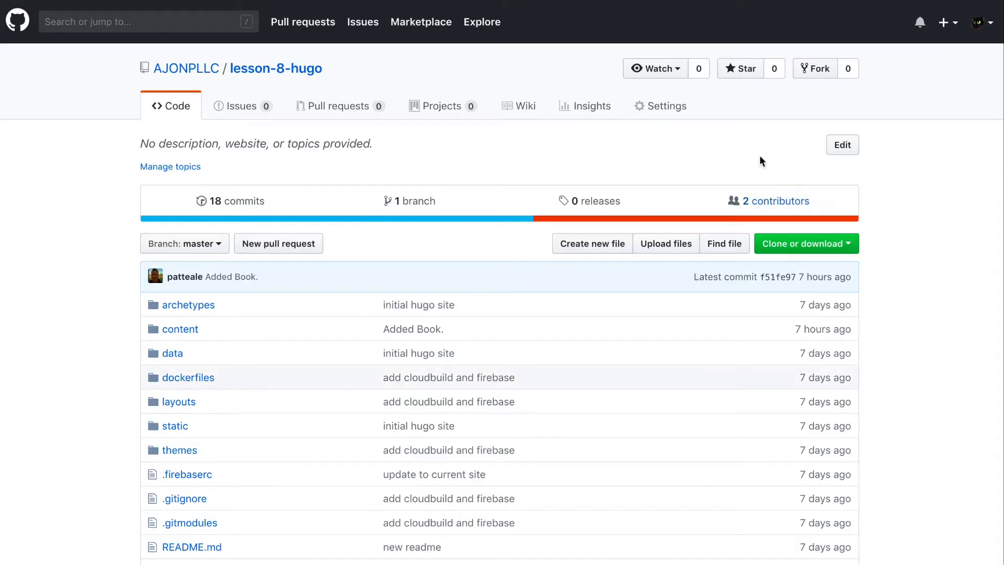
# - Fork the lesson-8-hugo repository into the ajonp GitHub account
pyautogui.click(814, 69)
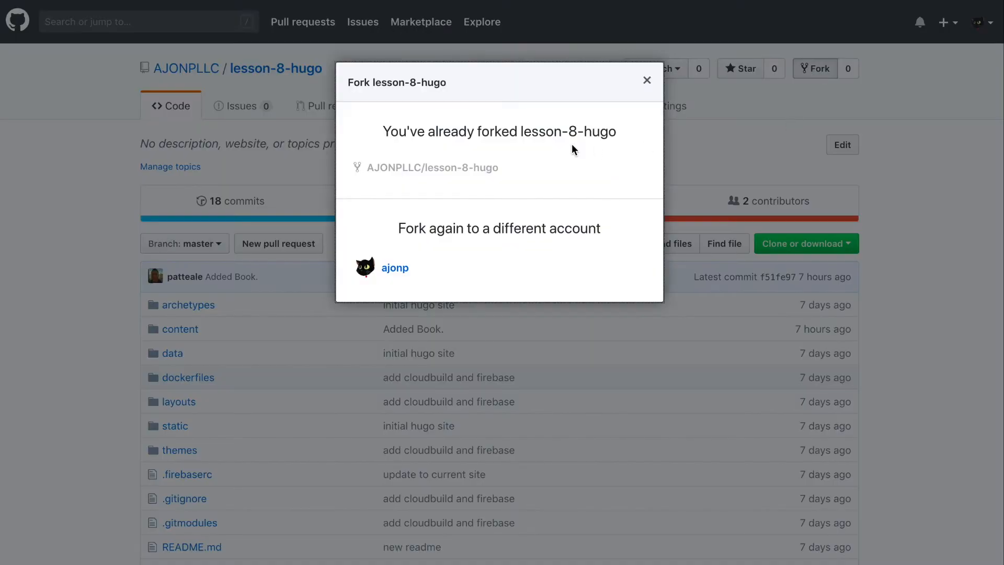
pyautogui.click(395, 267)
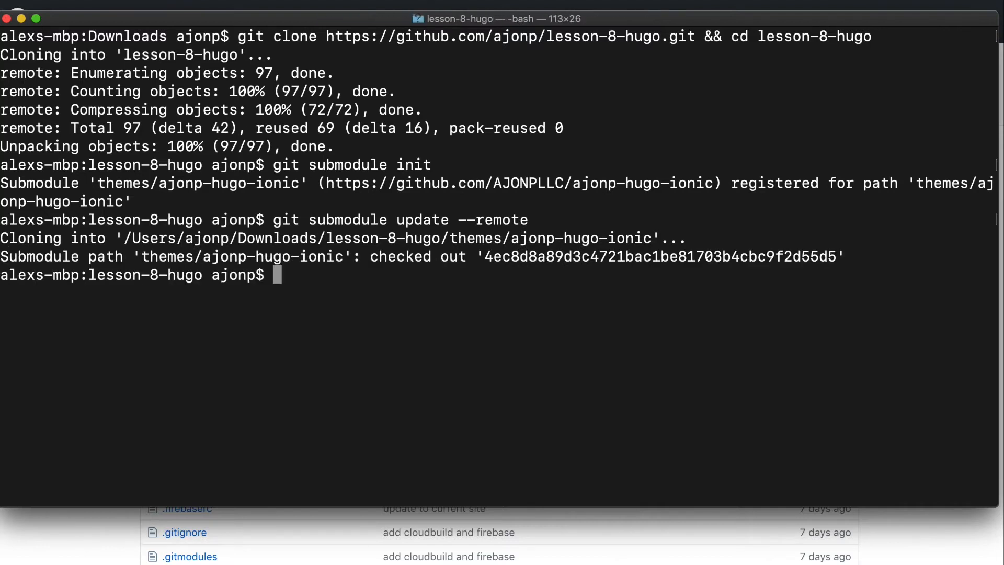
# - Run hugo server with the ajonp-hugo-ionic theme and config.toml
pyautogui.write('hugo server -t ajonp-hugo-ionic --config config.toml')
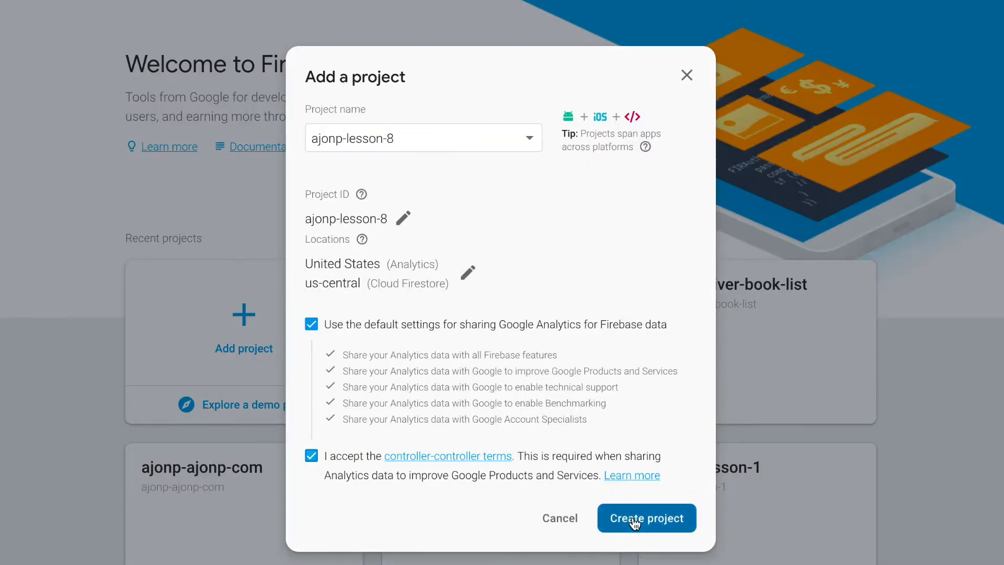
# - Create the ajonp-lesson-8 Firebase project, enter it, and view its Hosting dashboard
pyautogui.click(646, 518)
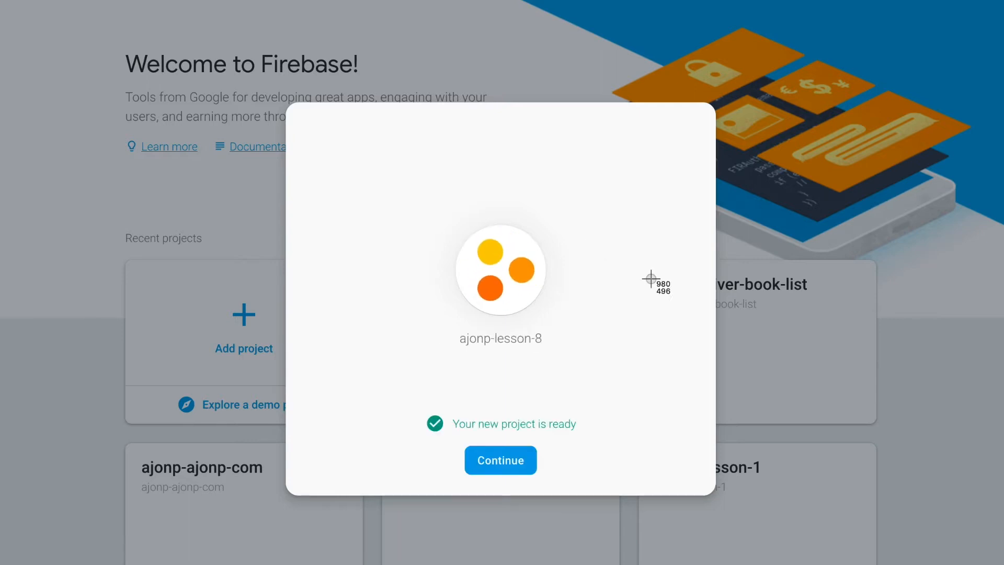
pyautogui.moveTo(618, 428)
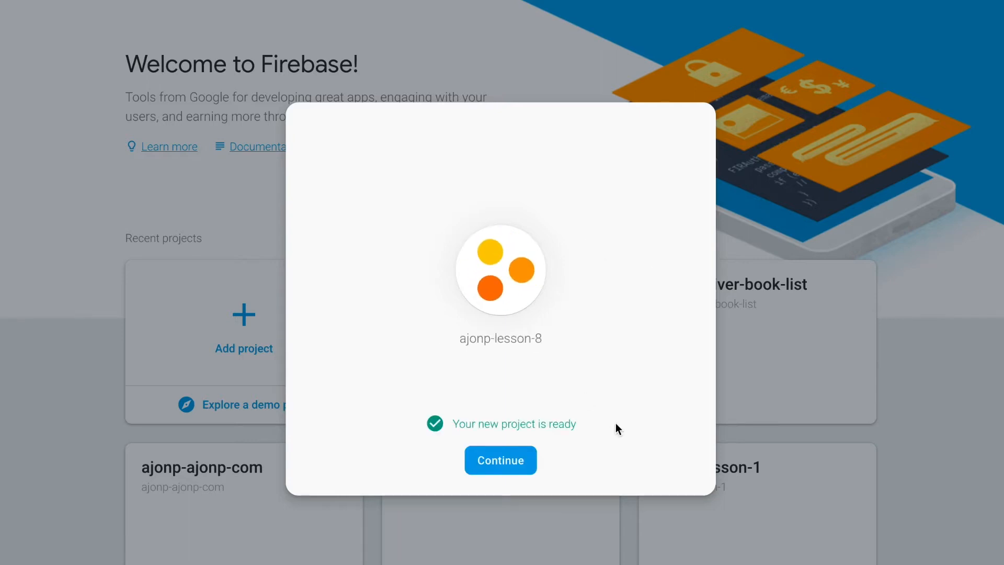
pyautogui.click(500, 460)
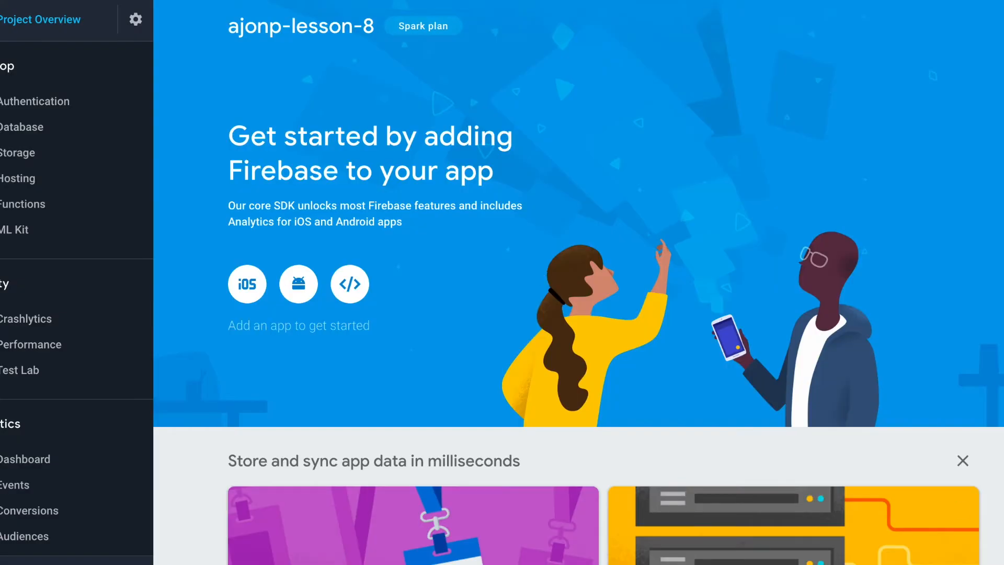
pyautogui.click(17, 178)
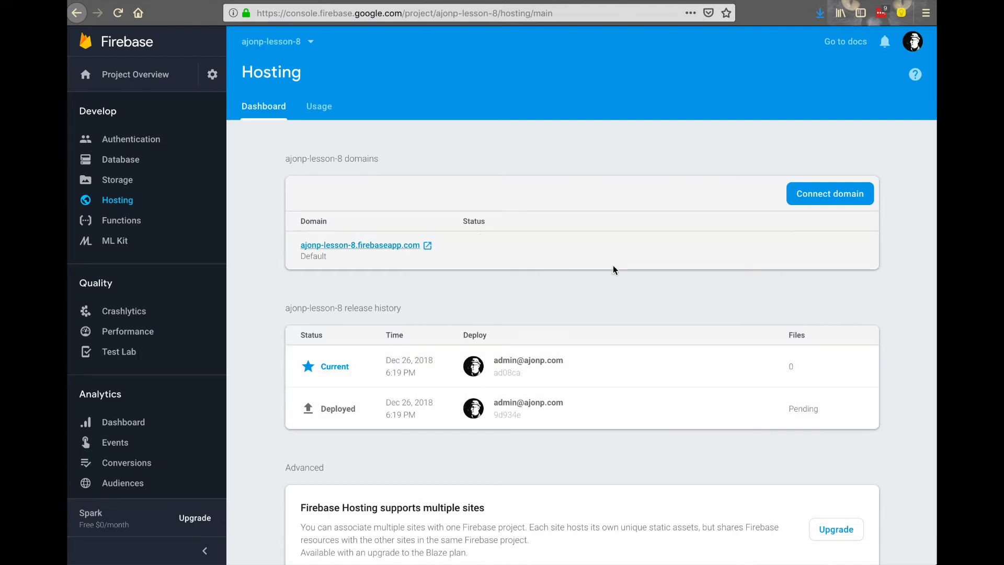
pyautogui.click(360, 245)
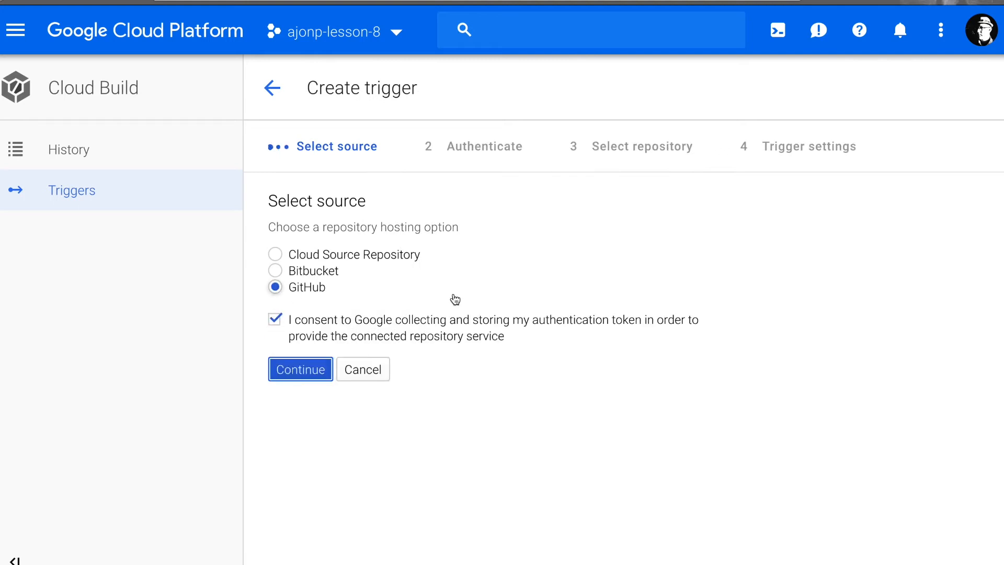
# - Create a GitHub-sourced 'Hugo Build' trigger with _FIREBASE_TOKEN set to yourtokengoeshere
pyautogui.click(299, 369)
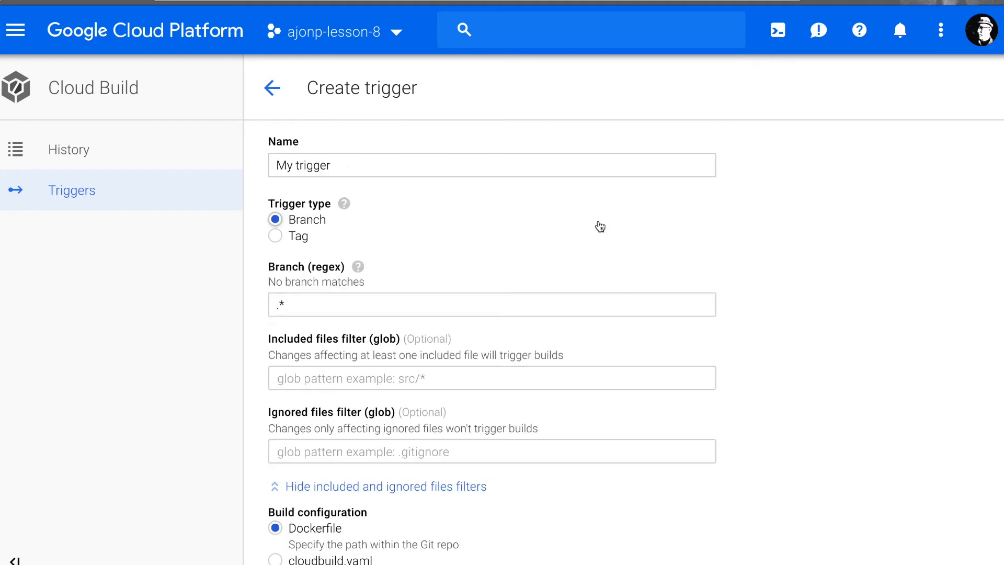
pyautogui.write('Hugo Build')
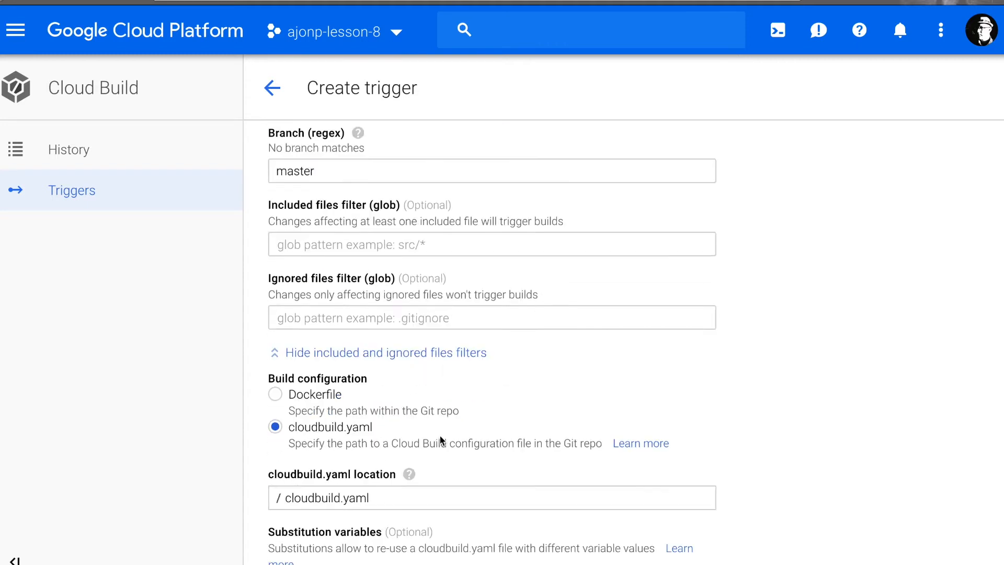
pyautogui.scroll(-3)
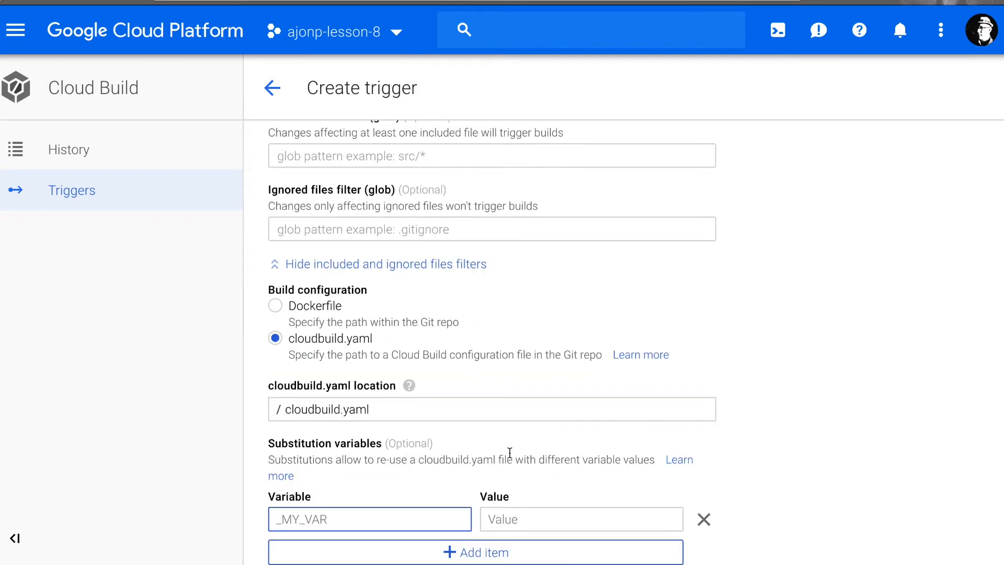
pyautogui.write('_FIREBASE_TOKEN')
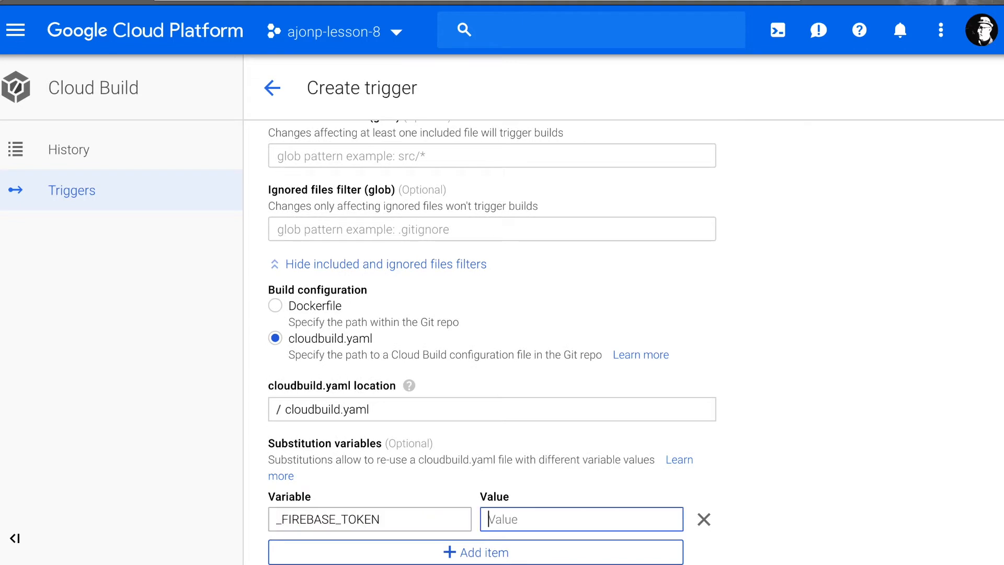
pyautogui.write('yourtokengoeshere')
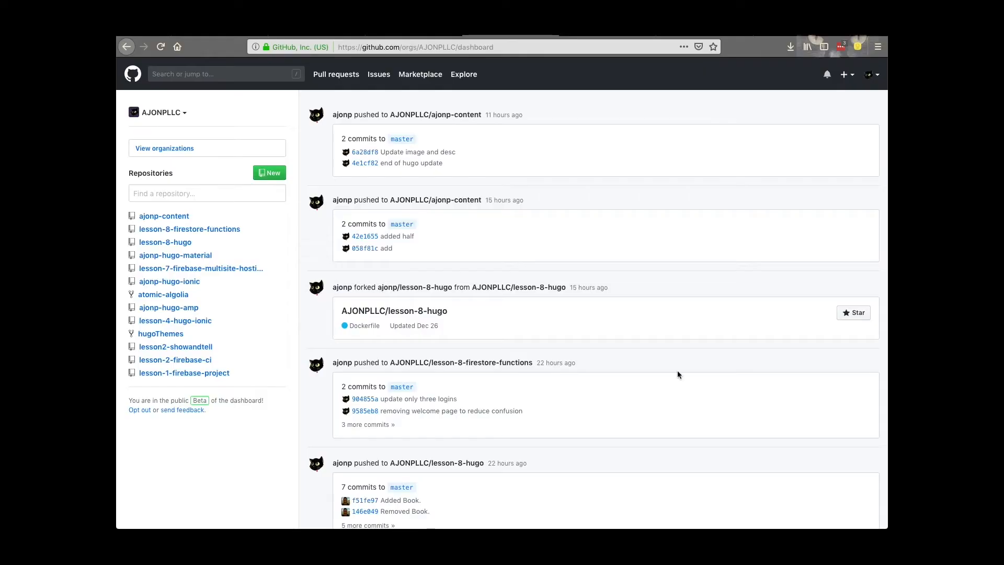
pyautogui.moveTo(163, 216)
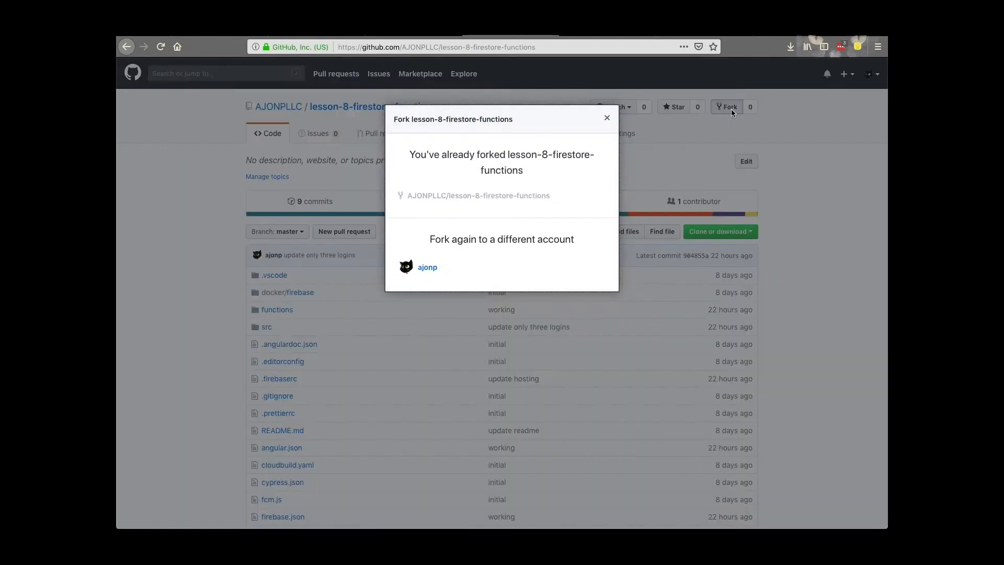
# - Fork lesson-8-firestore-functions into ajonp and git clone it locally
pyautogui.click(426, 267)
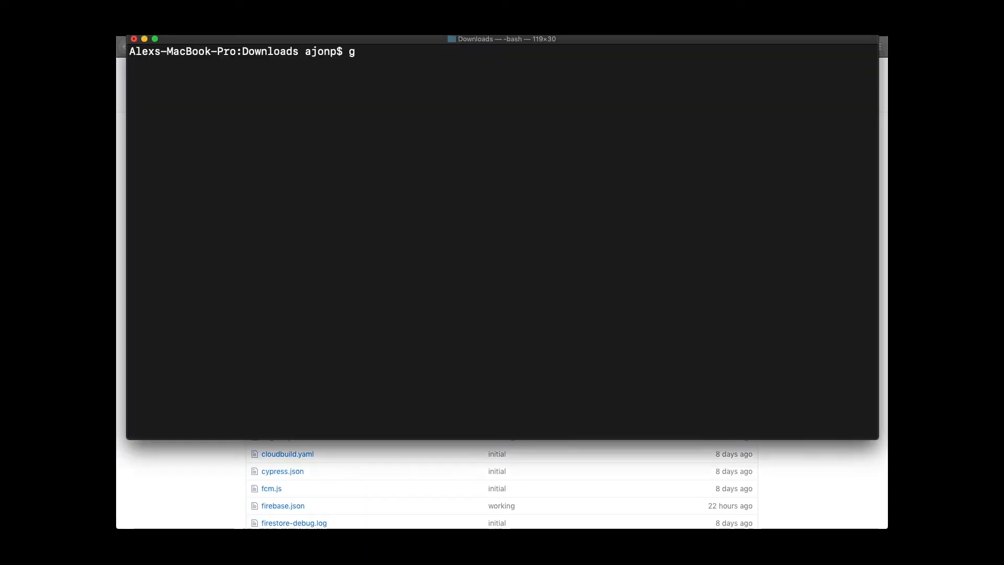
pyautogui.write('it clone https://github.com/ajonp/lesson-8-firestore-functions.git')
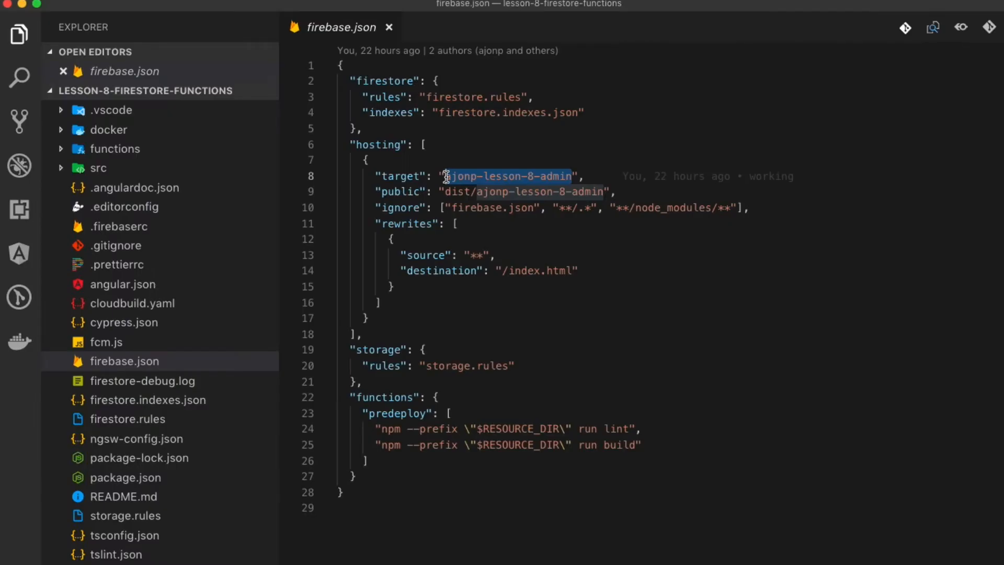
# - Replace ajonp-lesson-8-admin with ajonp-lesson-8-admin2 in all files and run npm install
pyautogui.click(20, 76)
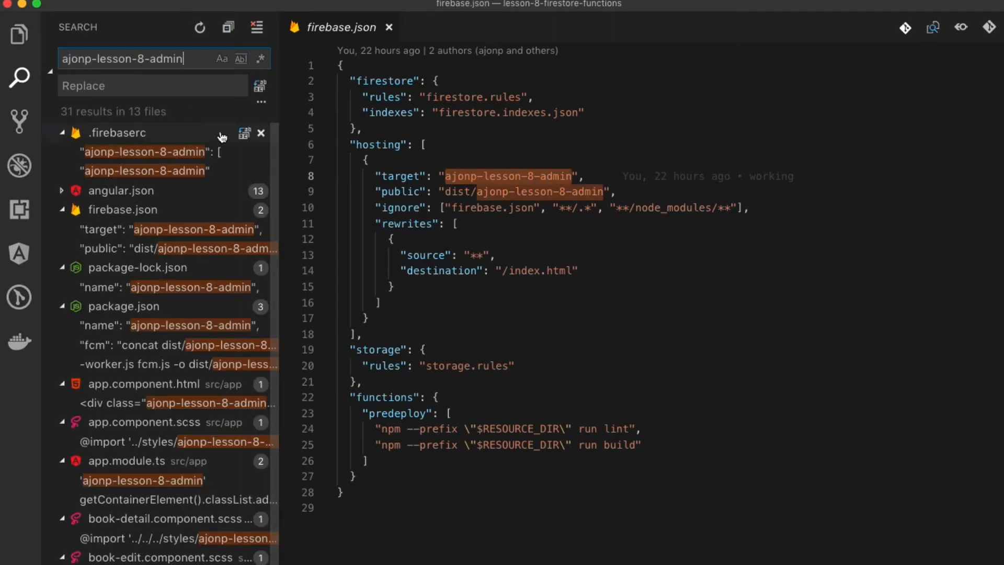
pyautogui.click(154, 85)
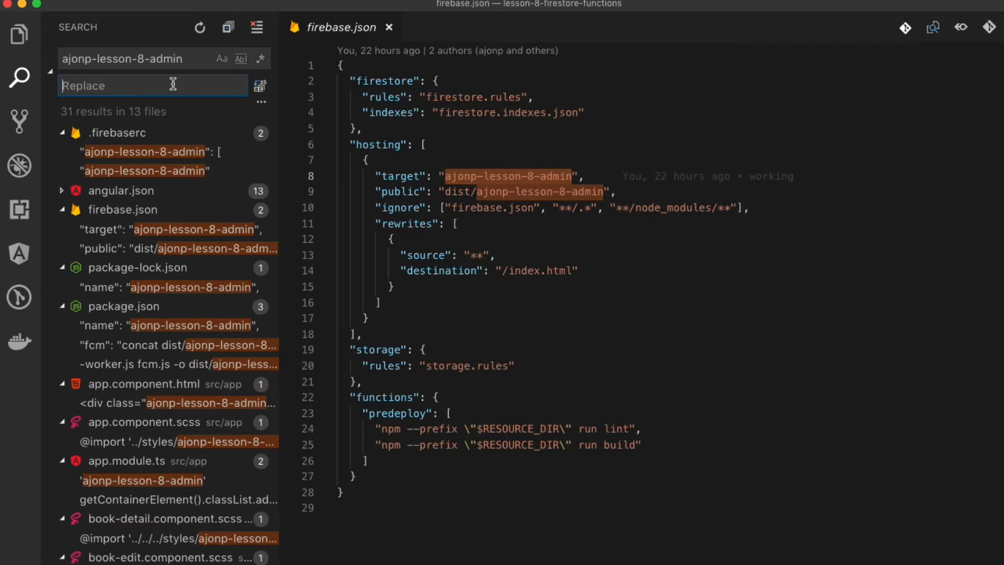
pyautogui.write('ajonp-lesson-8-admin2')
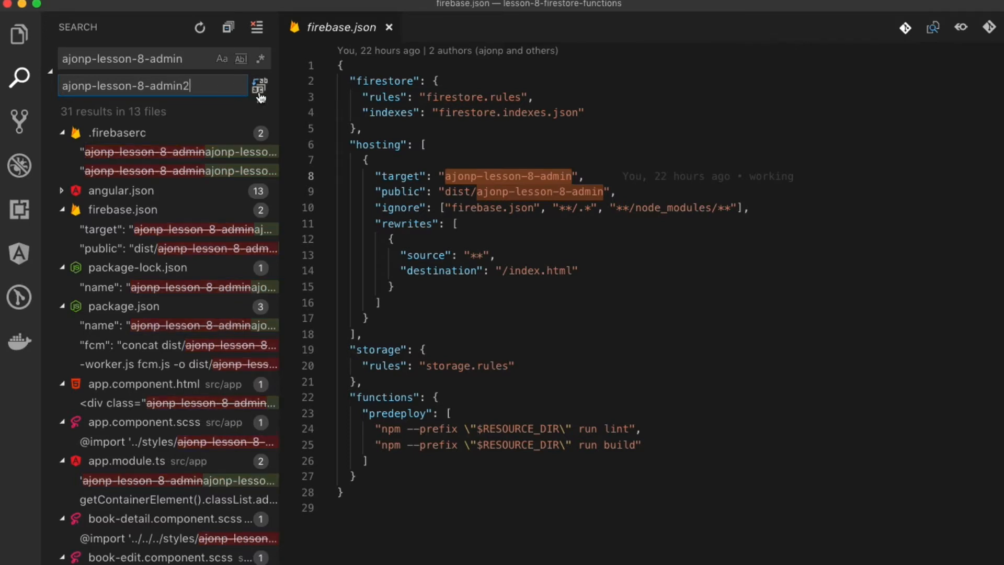
pyautogui.click(260, 86)
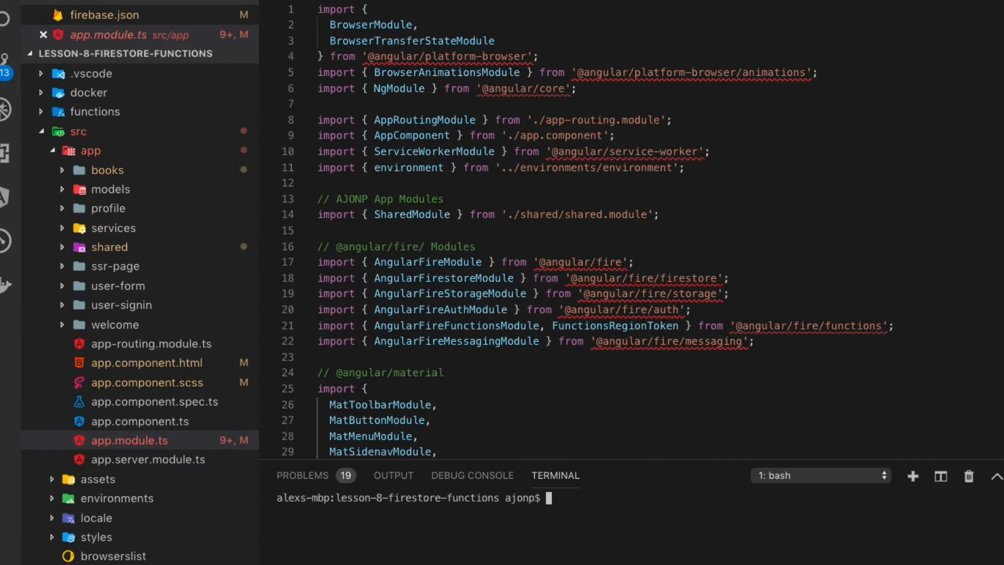
pyautogui.write('npm install')
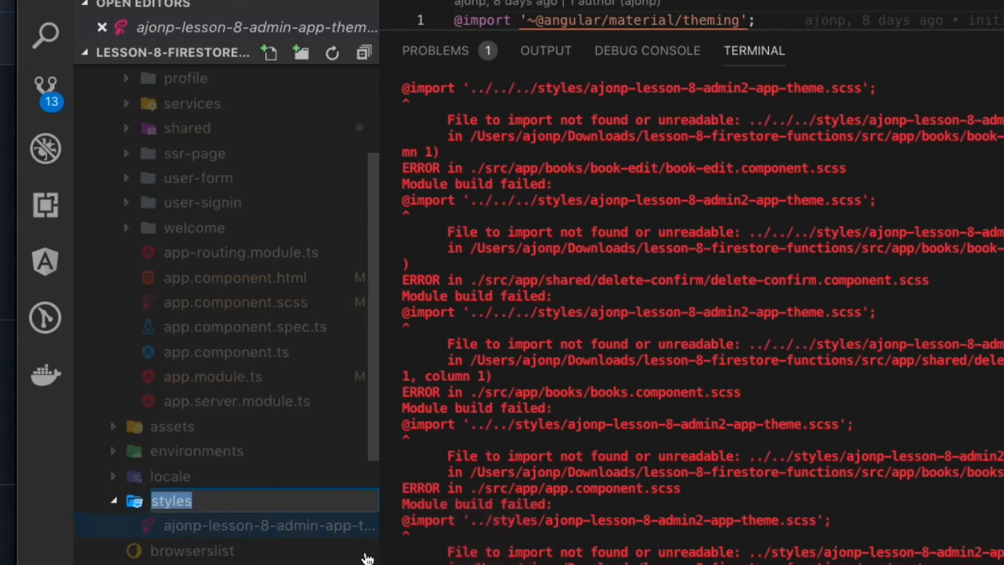
pyautogui.rightClick(269, 525)
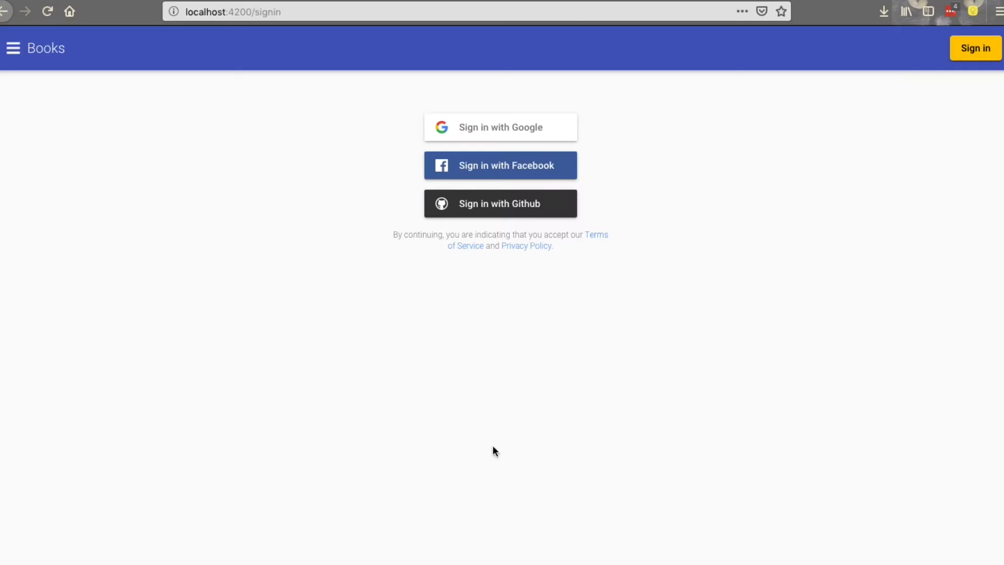
pyautogui.moveTo(541, 133)
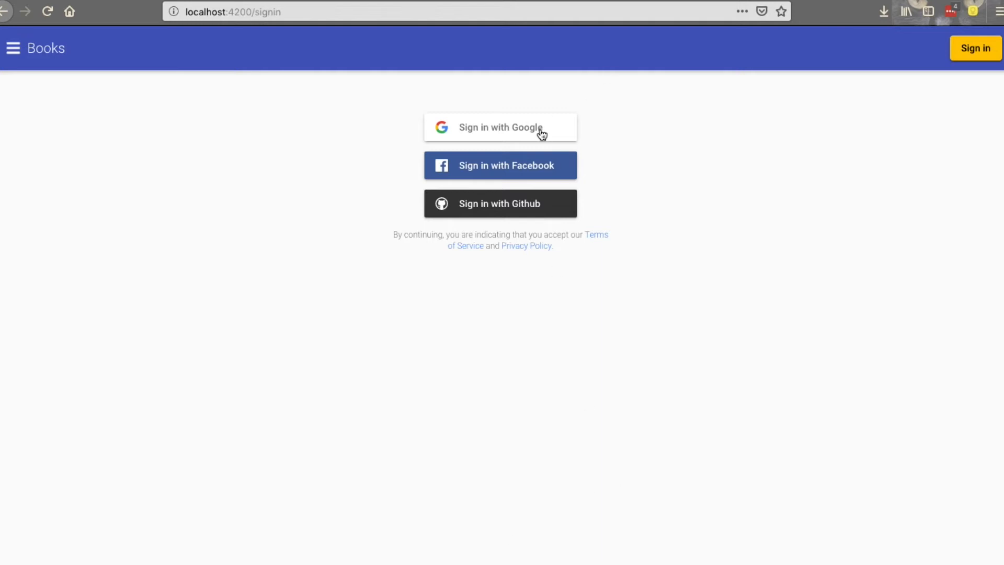
# - Sign in to the localhost:4200 Books app with a Google account
pyautogui.click(501, 127)
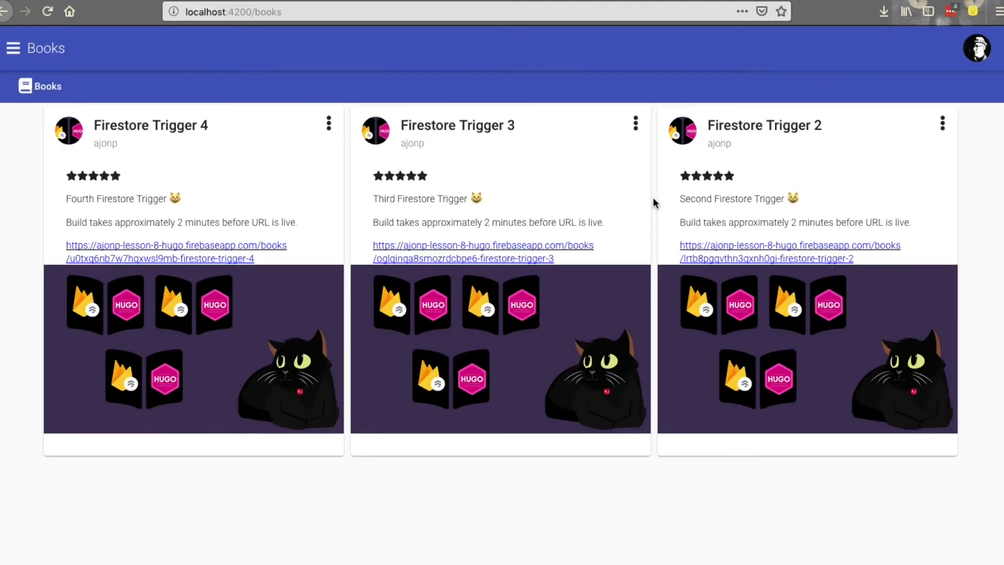
pyautogui.moveTo(634, 519)
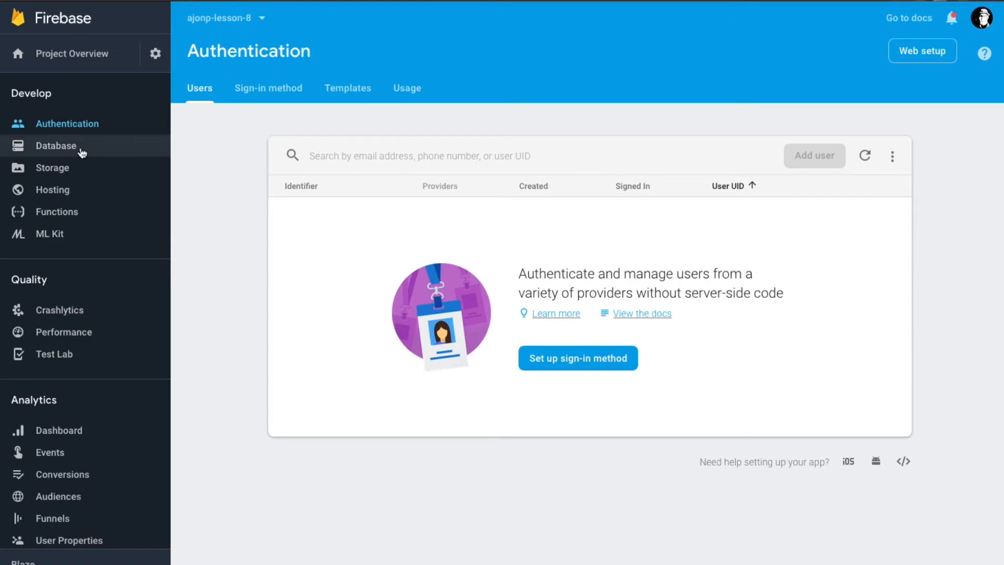
# - Open the ajonp-lesson-8 project settings and start adding Firebase to a web app
pyautogui.click(155, 53)
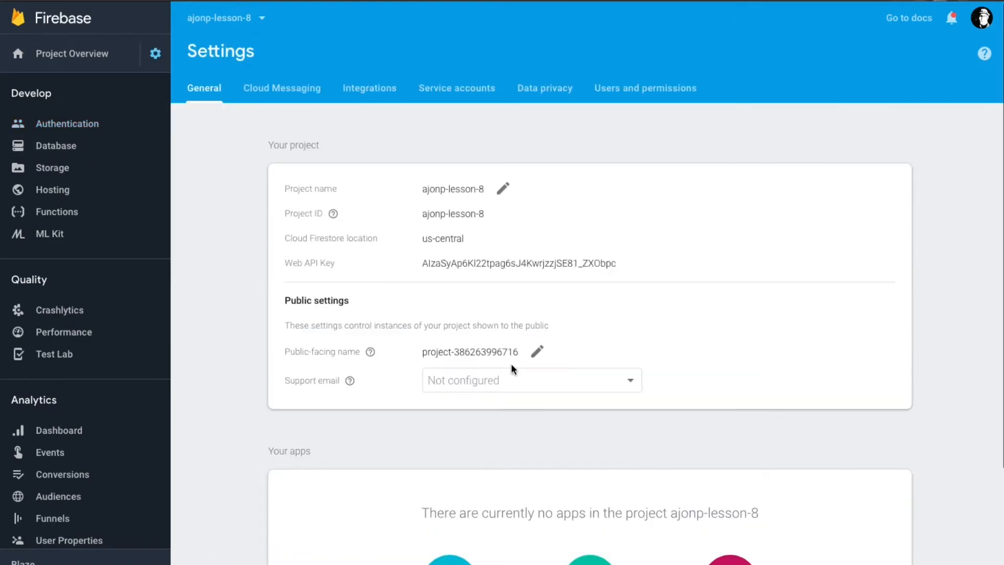
pyautogui.scroll(-3)
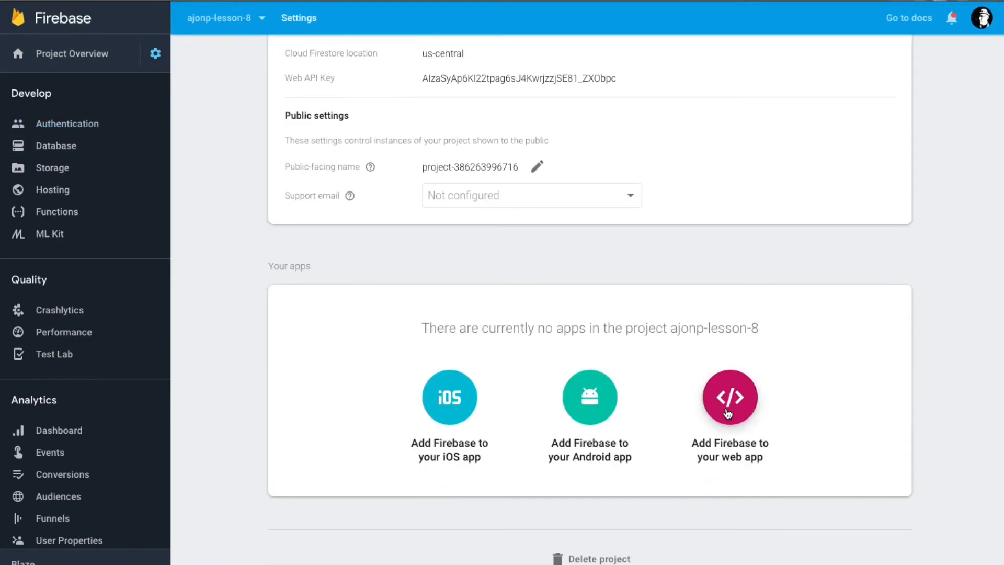
pyautogui.click(729, 397)
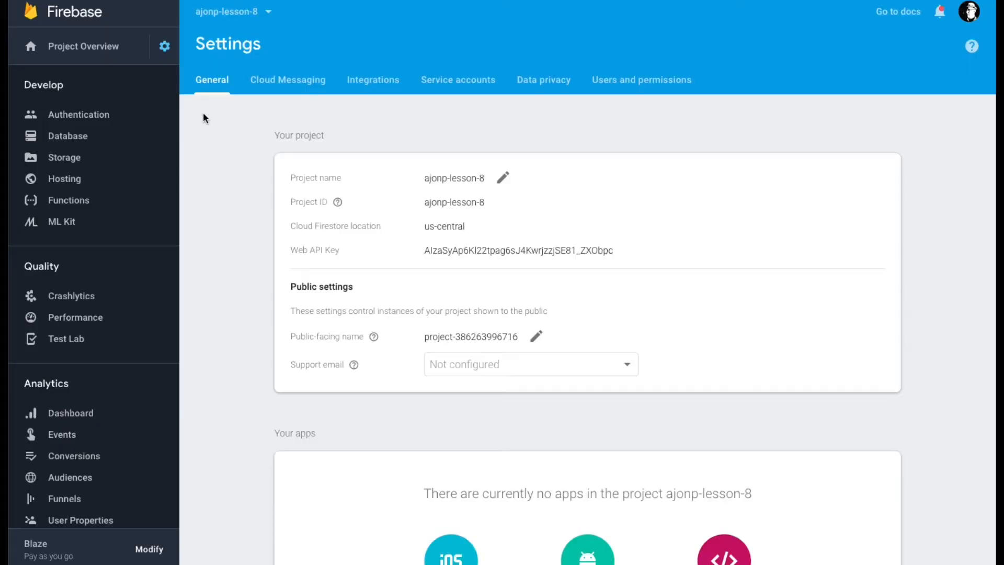
# - Enable and save the Google sign-in provider with a project support email selected
pyautogui.click(79, 113)
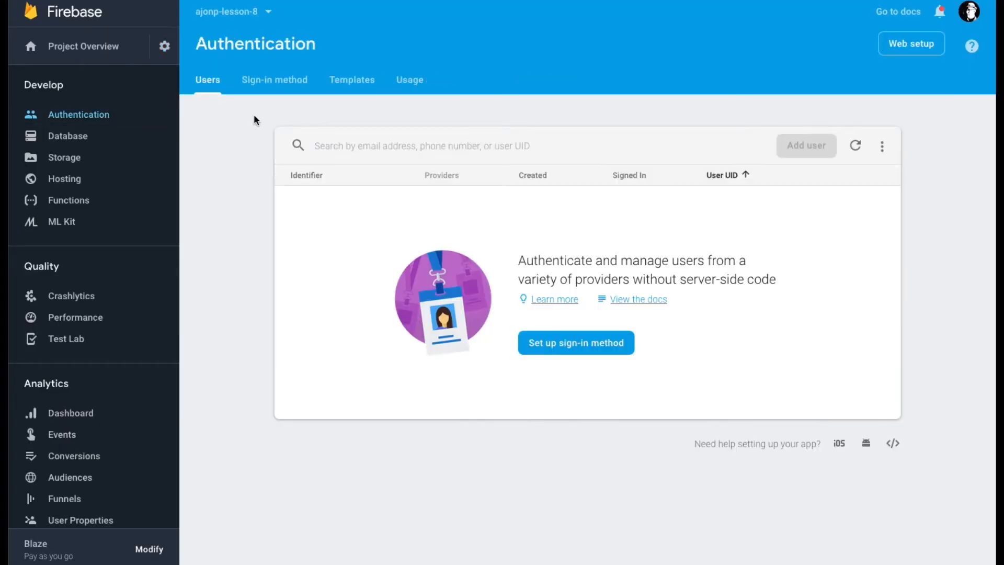
pyautogui.click(274, 79)
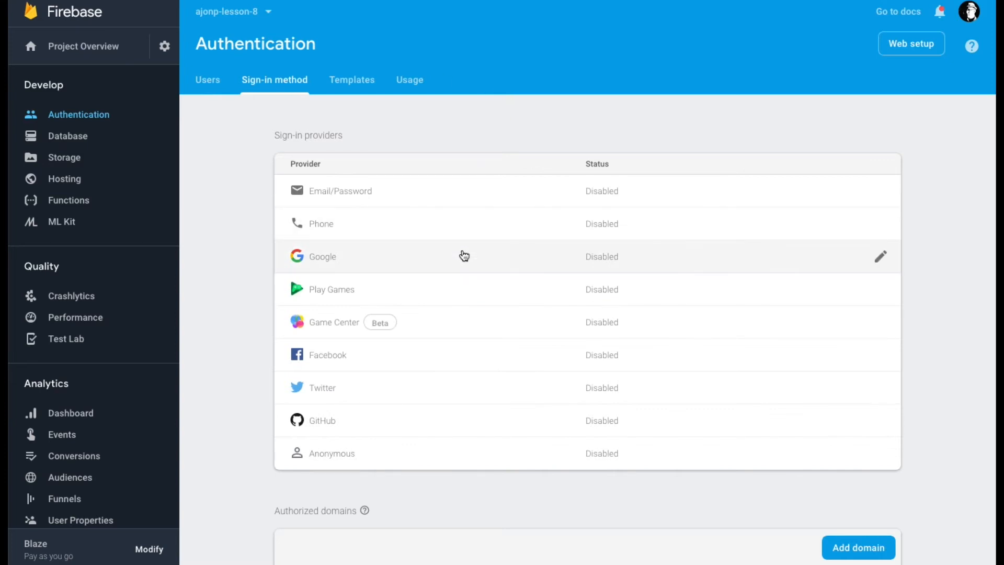
pyautogui.scroll(-3)
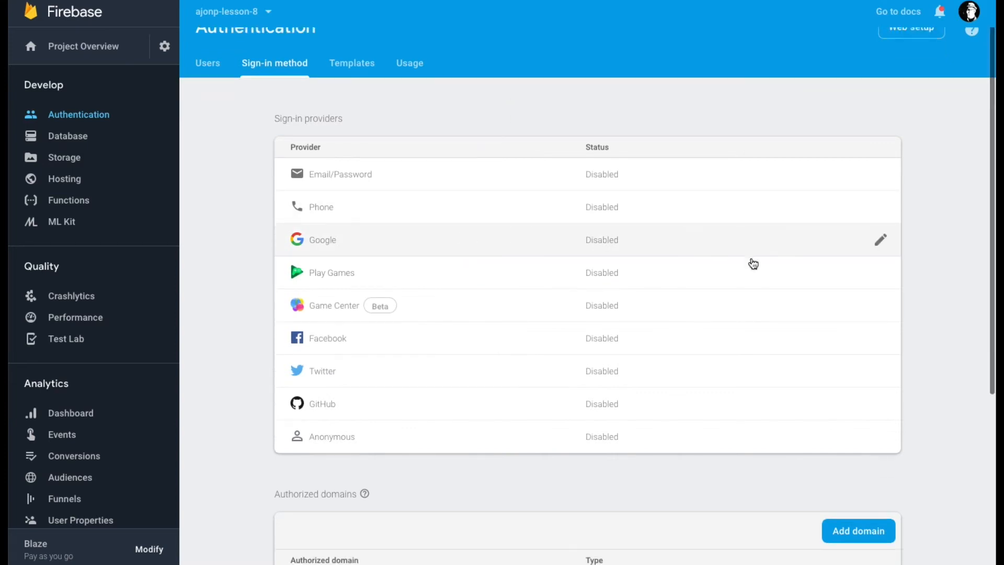
pyautogui.scroll(-3)
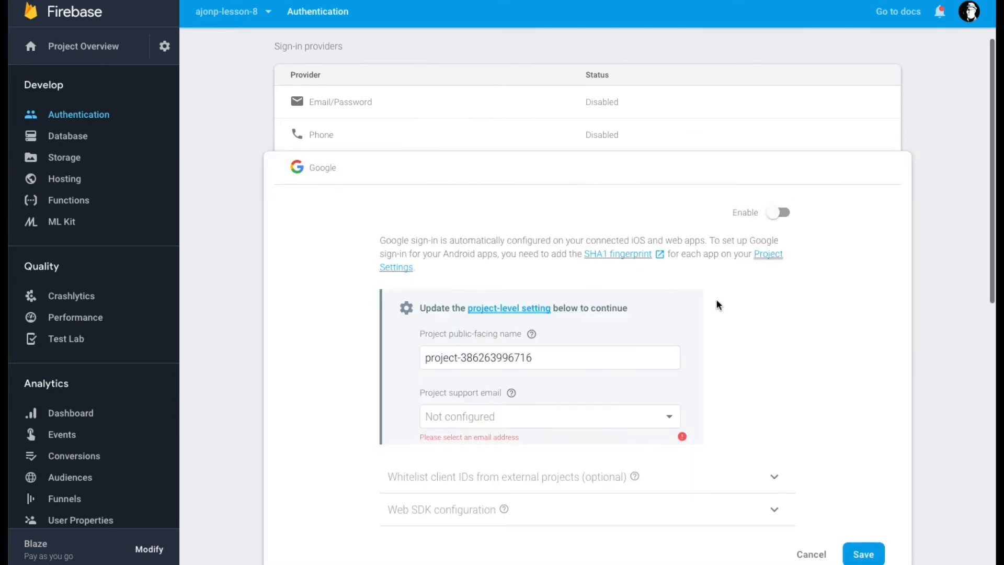
pyautogui.click(547, 416)
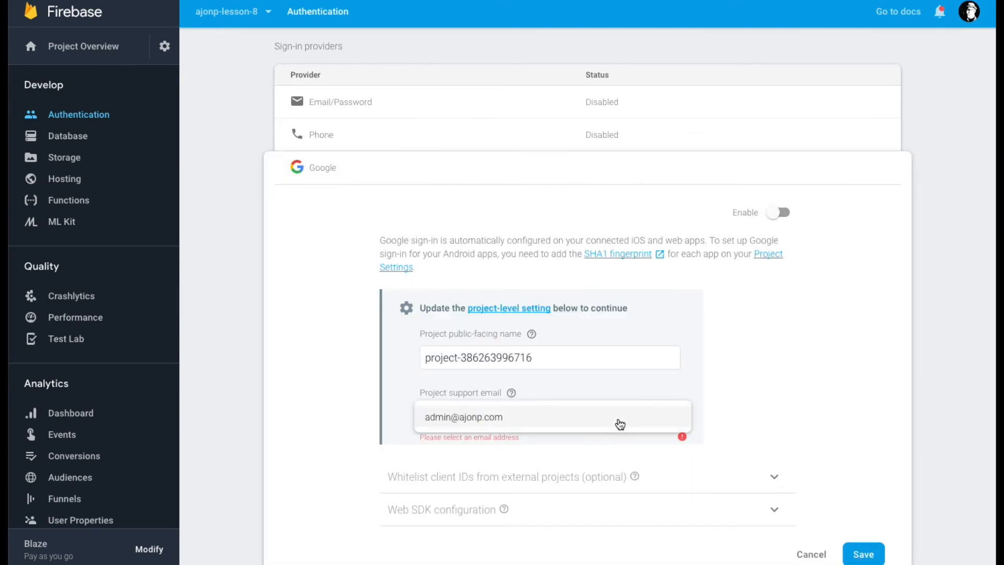
pyautogui.click(777, 212)
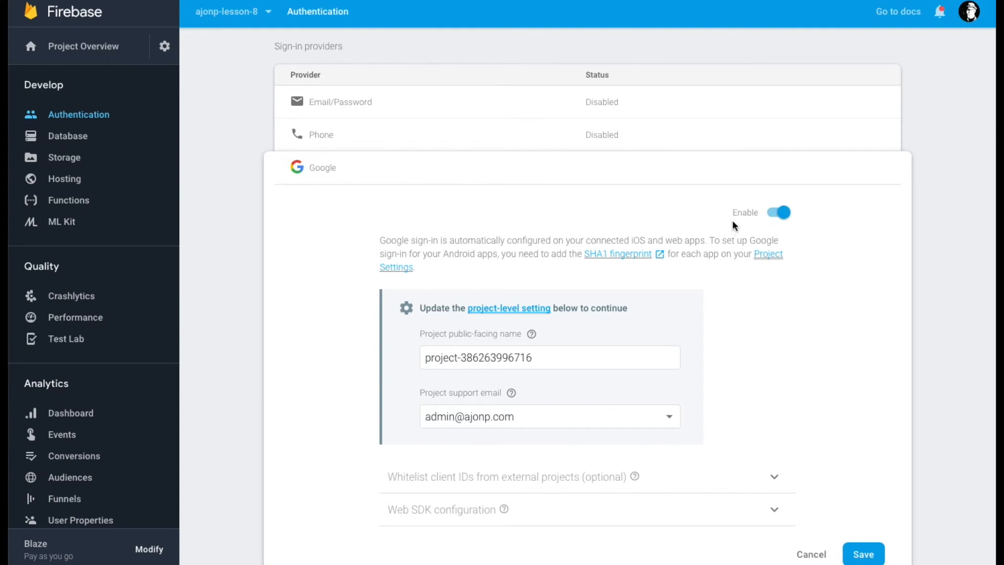
pyautogui.click(862, 554)
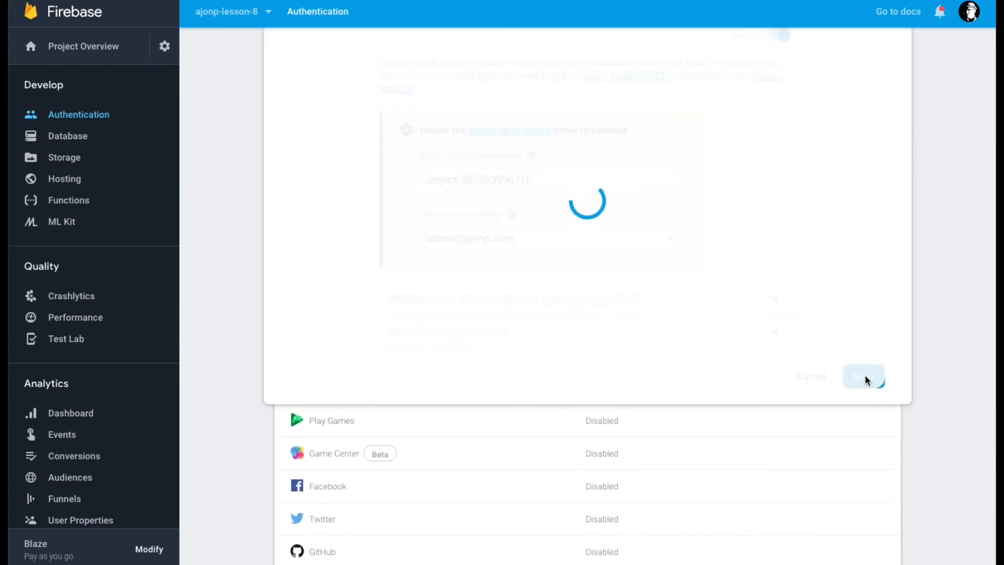
pyautogui.click(68, 136)
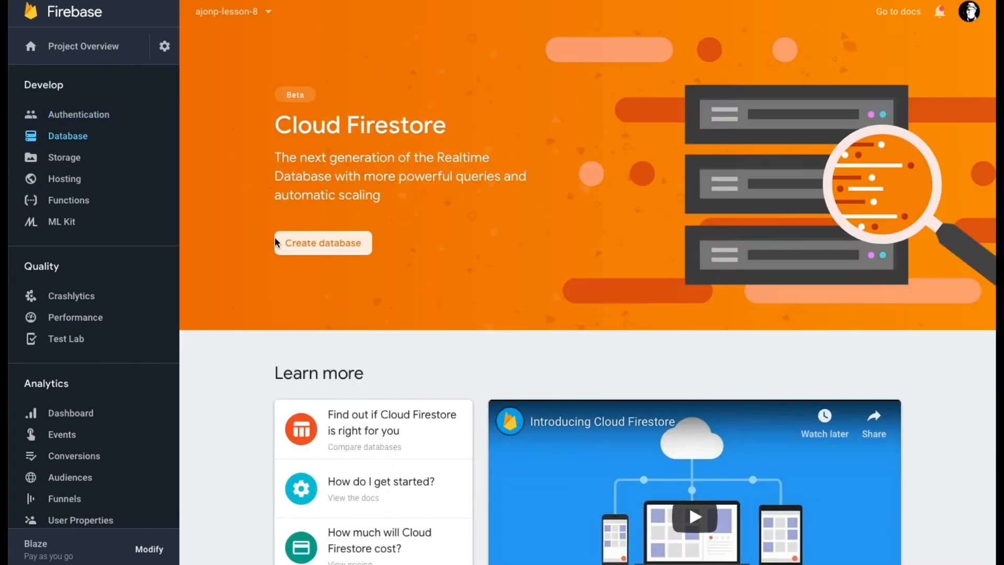
# - Create the Cloud Firestore database using 'Start in locked mode' rules
pyautogui.click(322, 242)
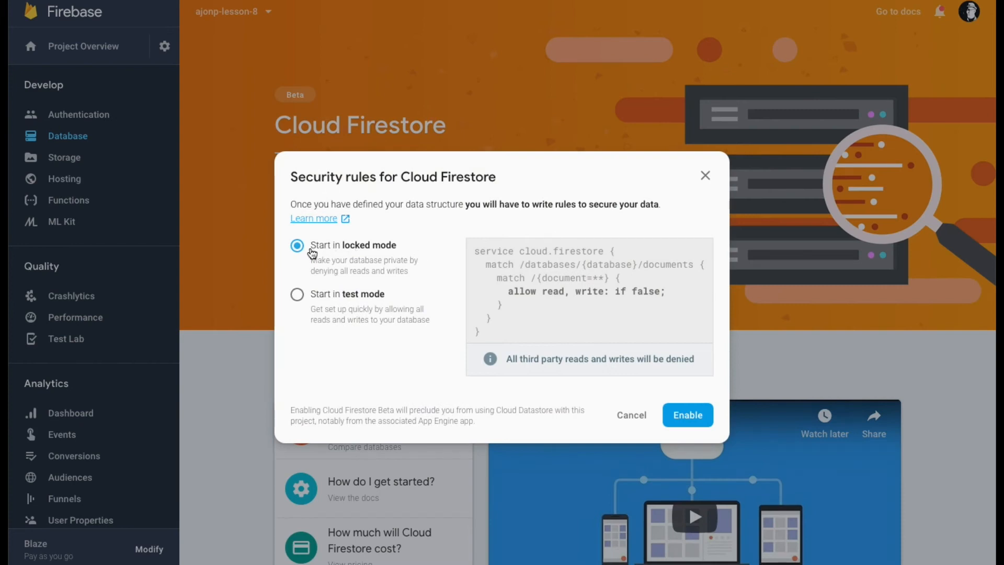
pyautogui.moveTo(453, 295)
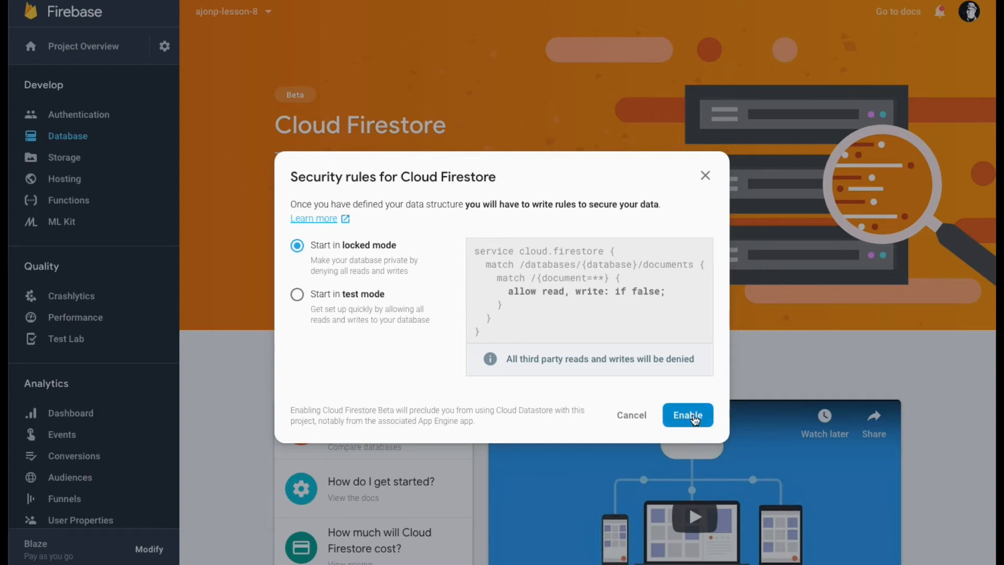
pyautogui.click(686, 415)
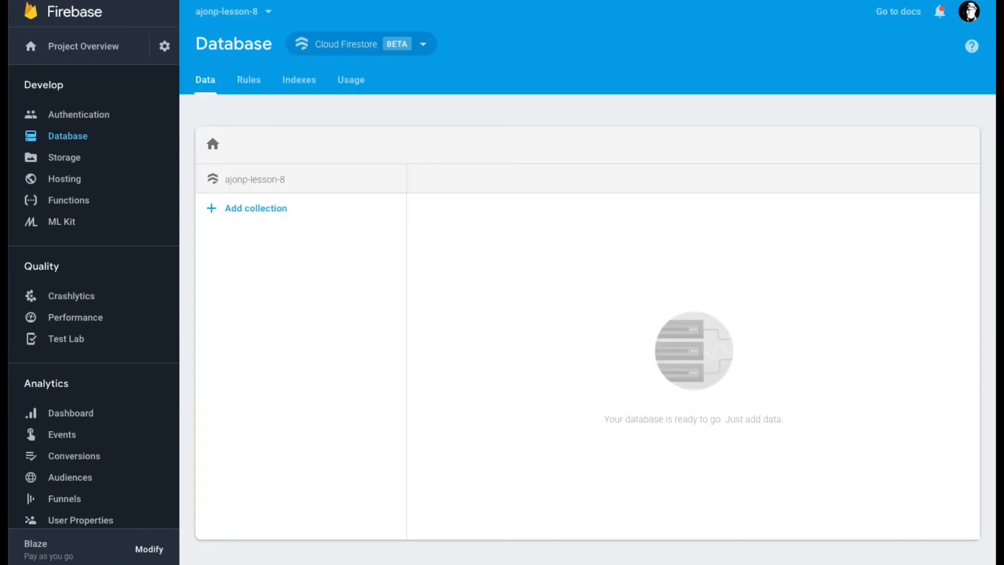
pyautogui.moveTo(607, 262)
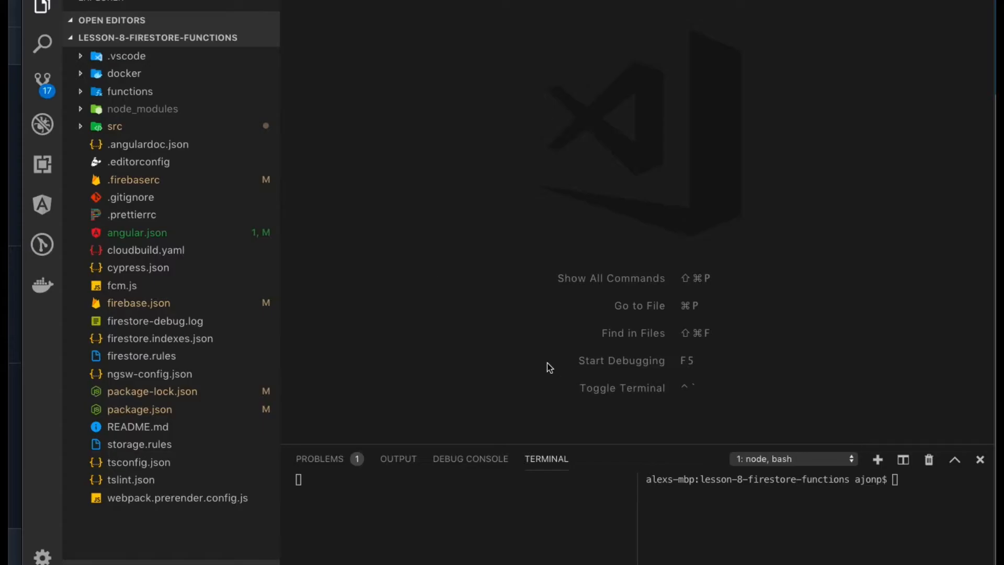
# - Open firestore.rules and scroll through its LockDown All rule block
pyautogui.click(142, 355)
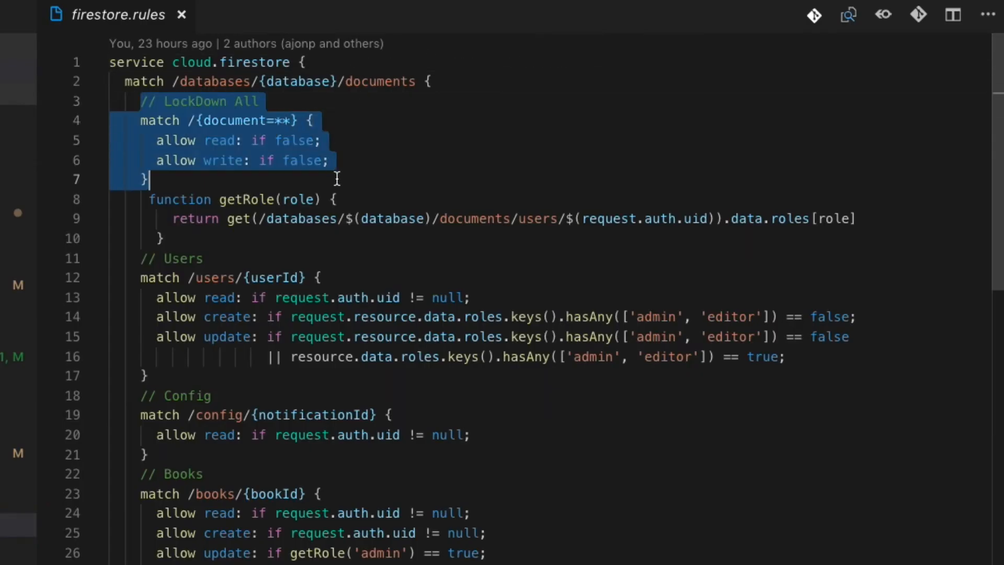
pyautogui.scroll(-3)
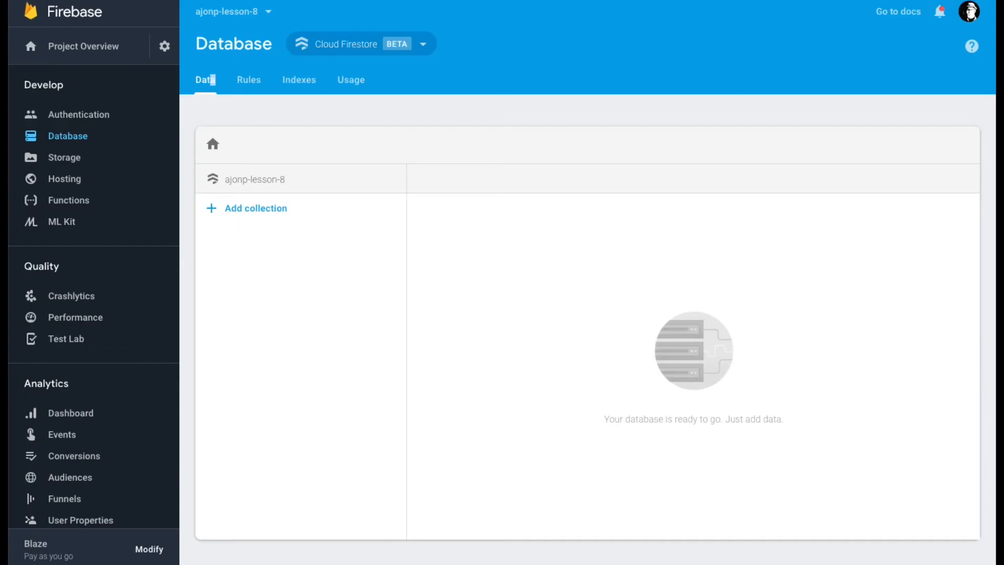
# - Save a new book titled 'First Test no Hugo' with description 'Testing Books'
pyautogui.click(238, 234)
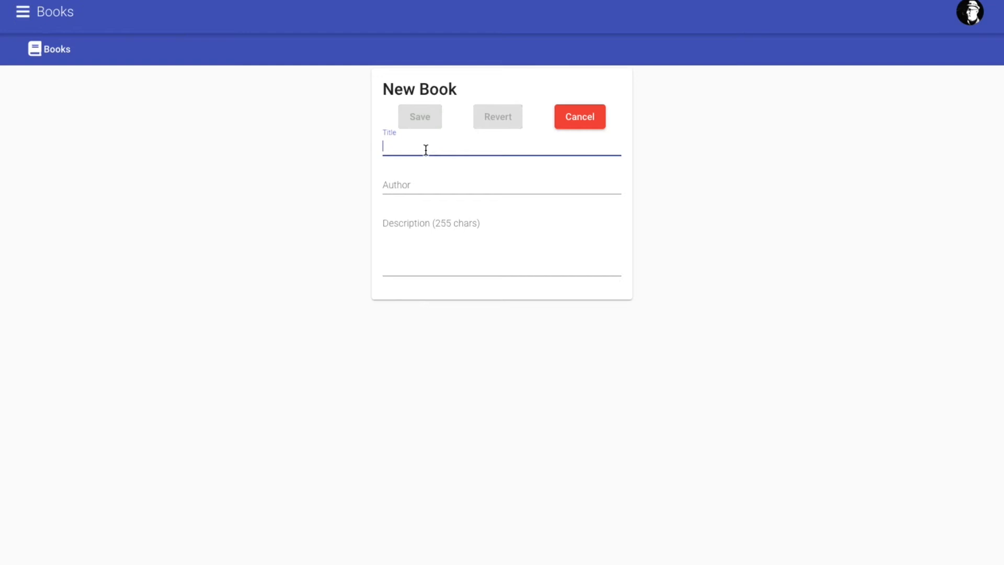
pyautogui.write('First Test no Hugo')
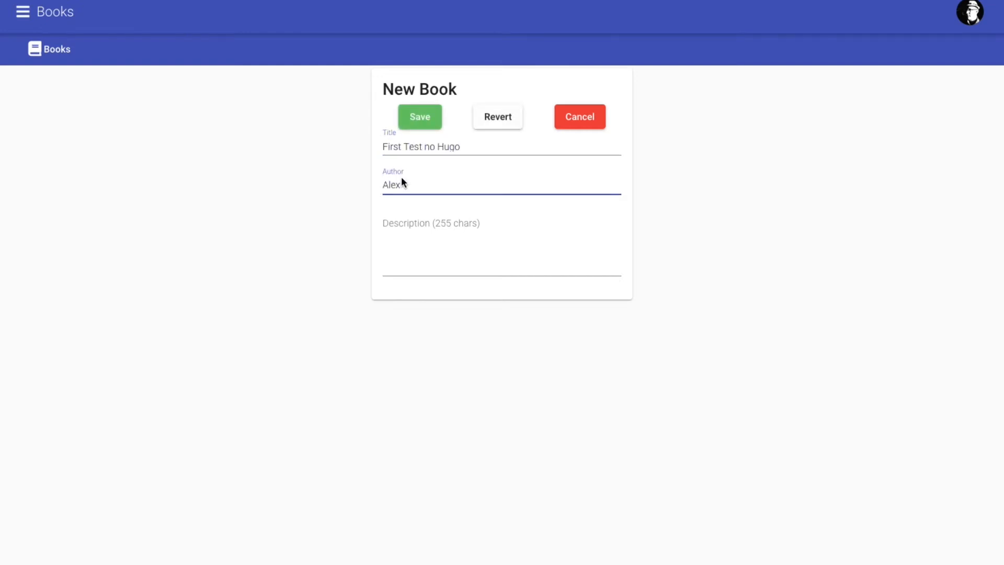
pyautogui.write('Testing Books')
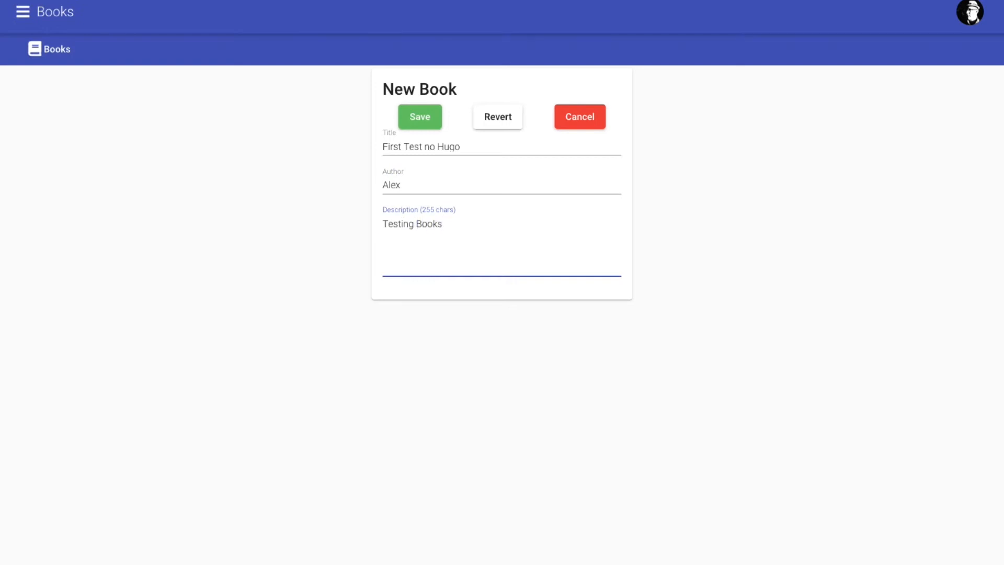
pyautogui.click(419, 116)
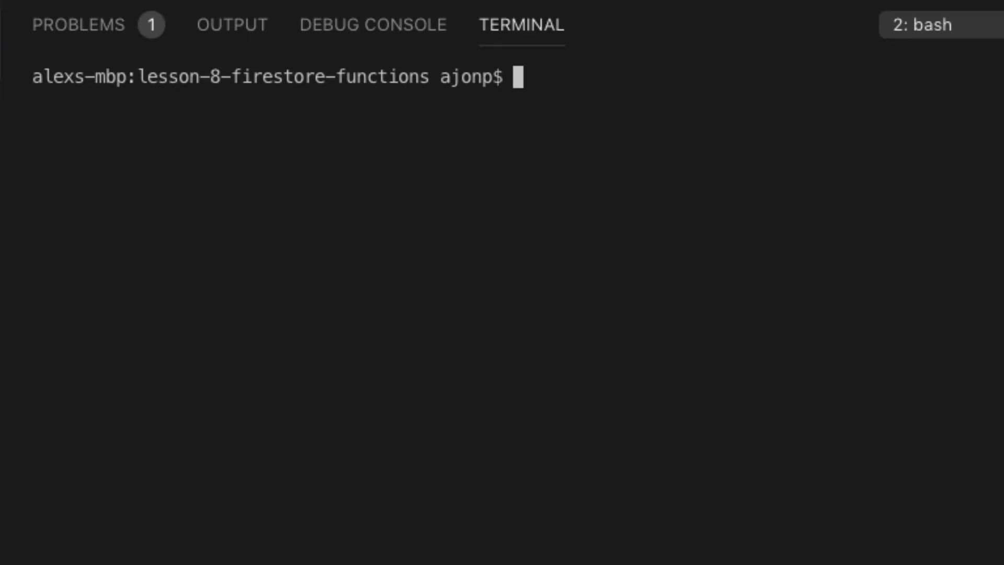
# - Run a production Angular build with ng build --prod
pyautogui.write('ng')
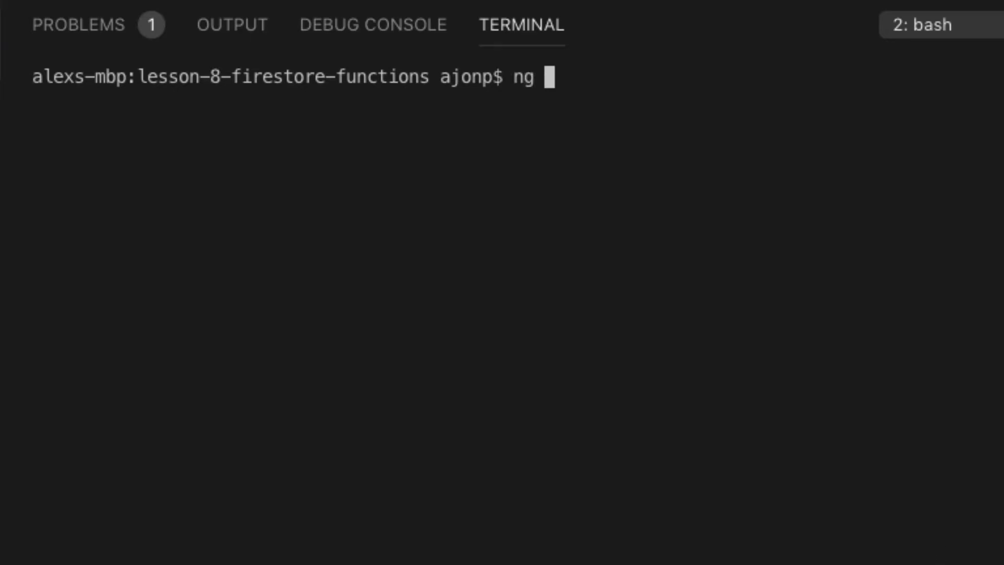
pyautogui.write('build')
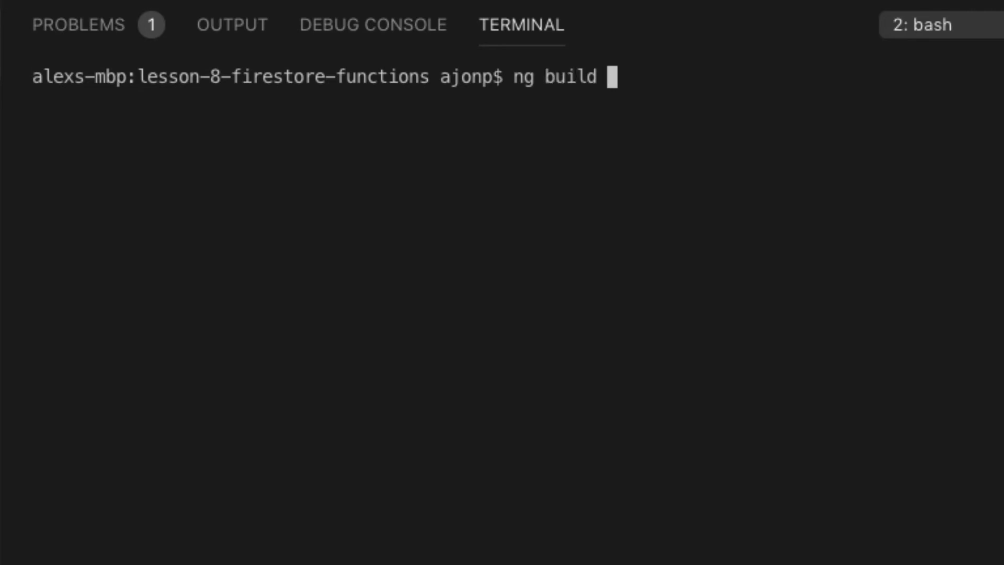
pyautogui.write('--prod')
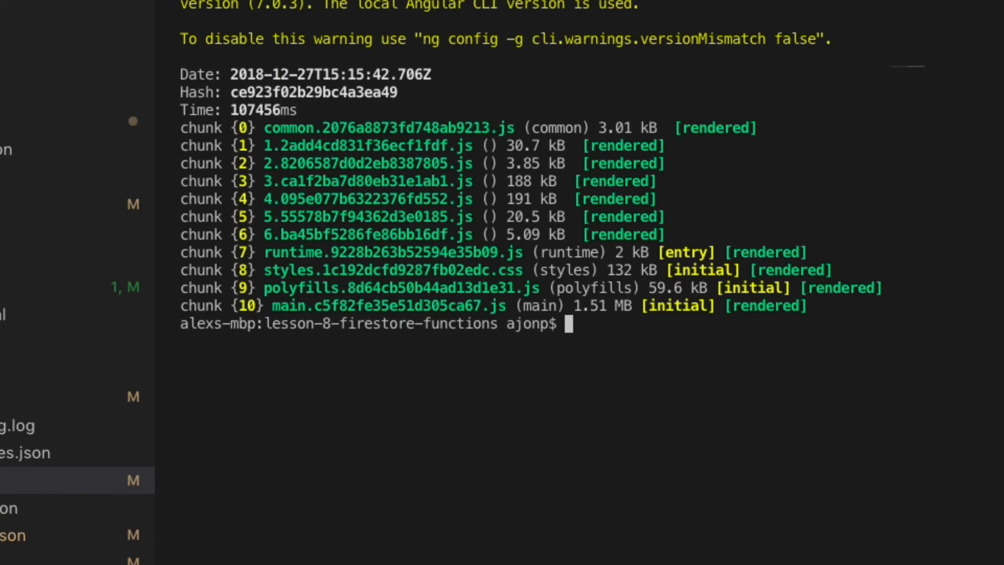
# - Stop the terminal process and run firebase deploy --only hosting, which returns 404
pyautogui.press('ctrl+c')
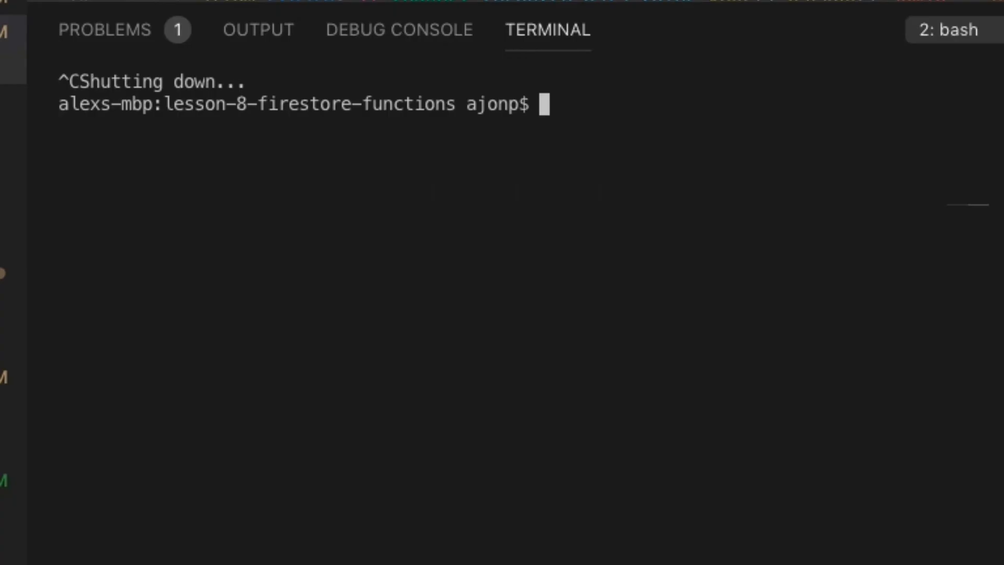
pyautogui.write('fireb')
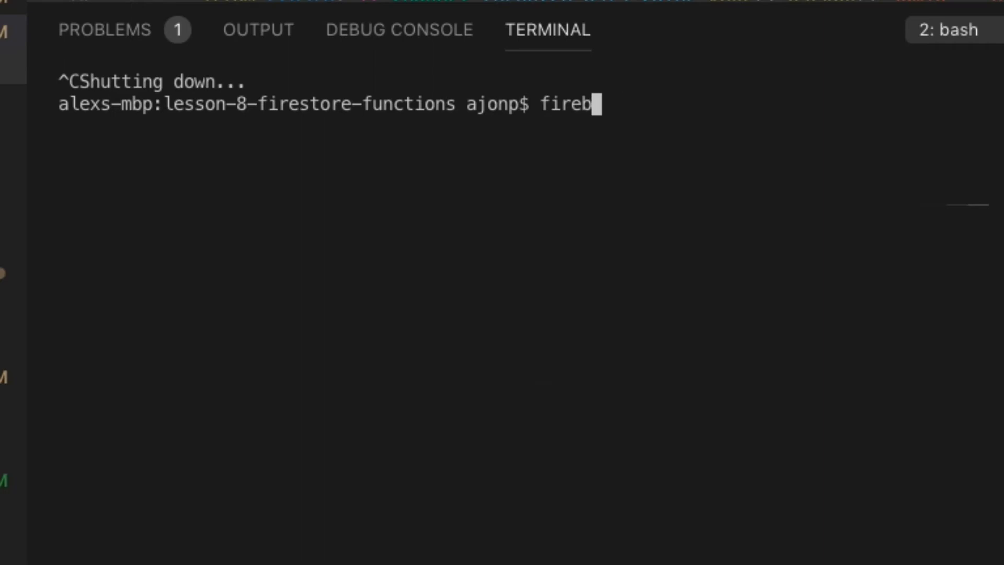
pyautogui.write('ase deploy --only hosting')
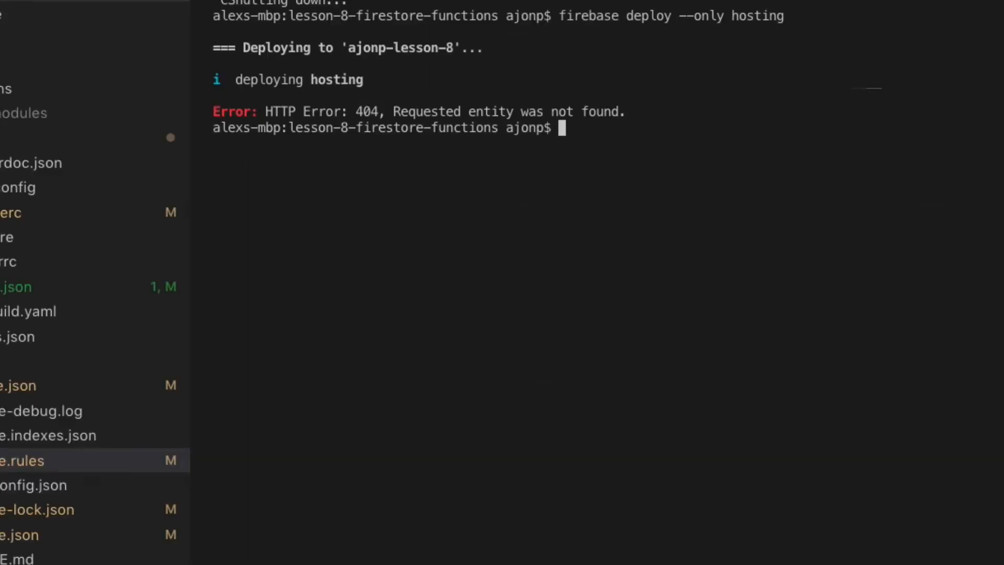
pyautogui.moveTo(382, 240)
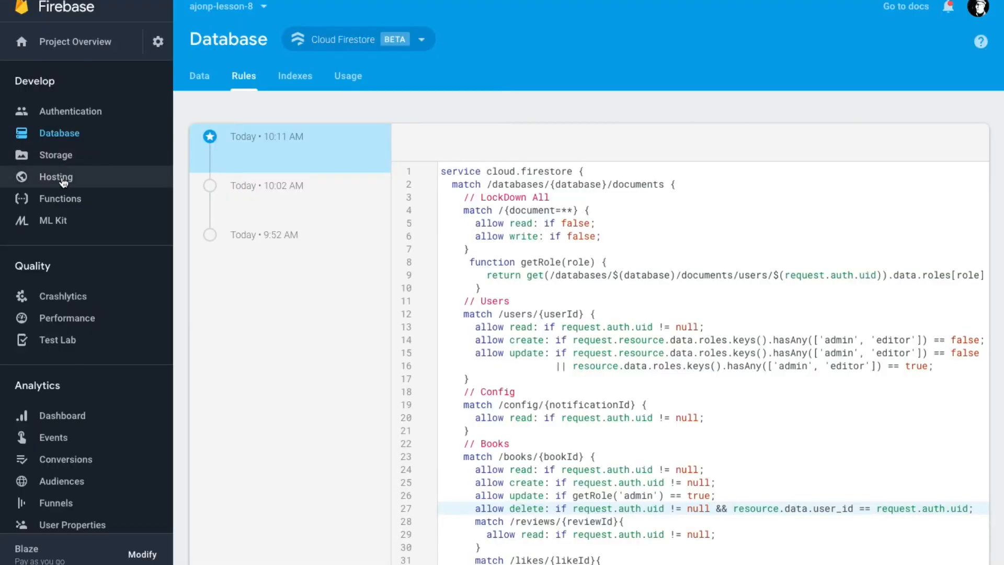
# - Add a second Hosting site named lesson-8-admin2 from the Advanced section
pyautogui.click(57, 177)
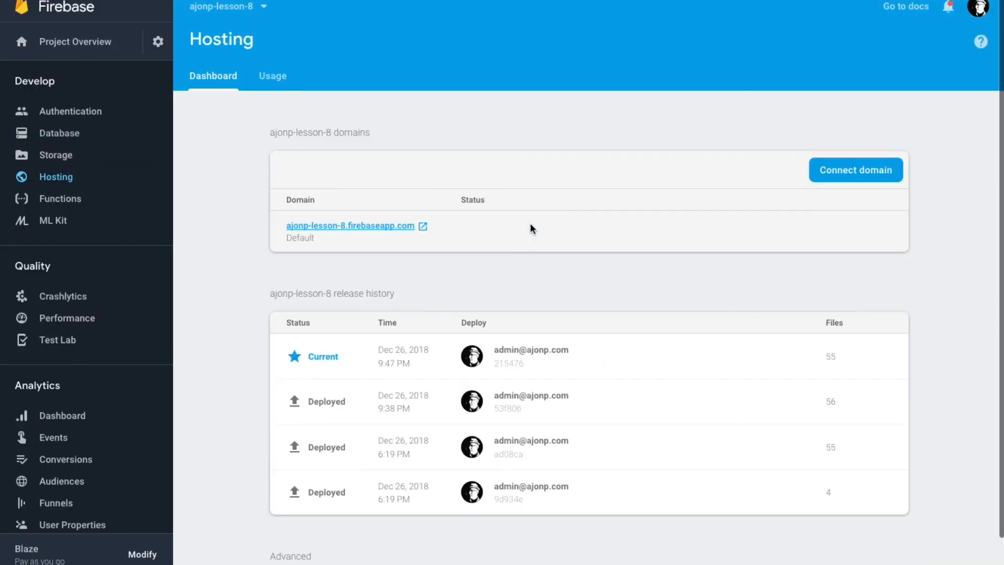
pyautogui.scroll(-3)
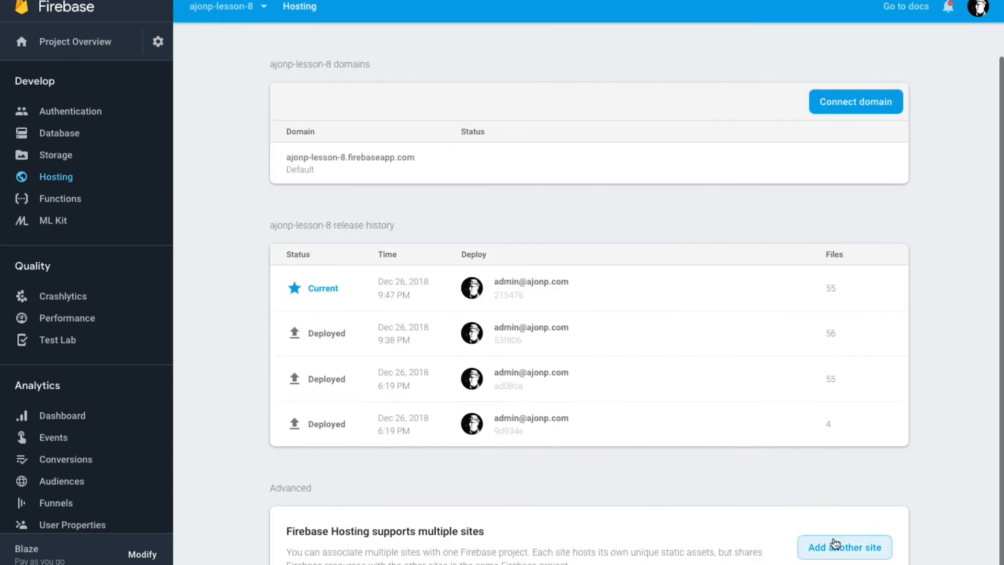
pyautogui.click(843, 547)
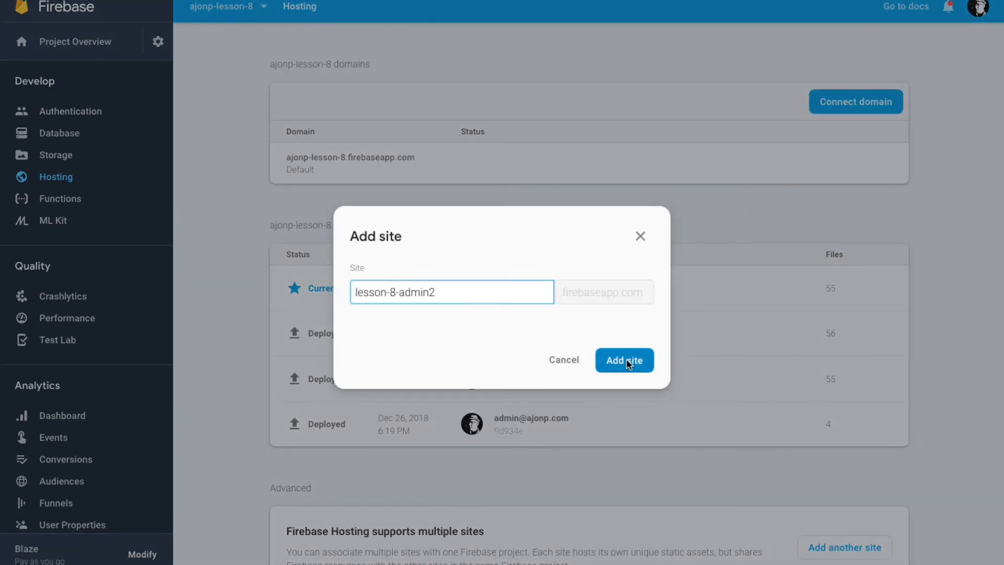
pyautogui.click(624, 360)
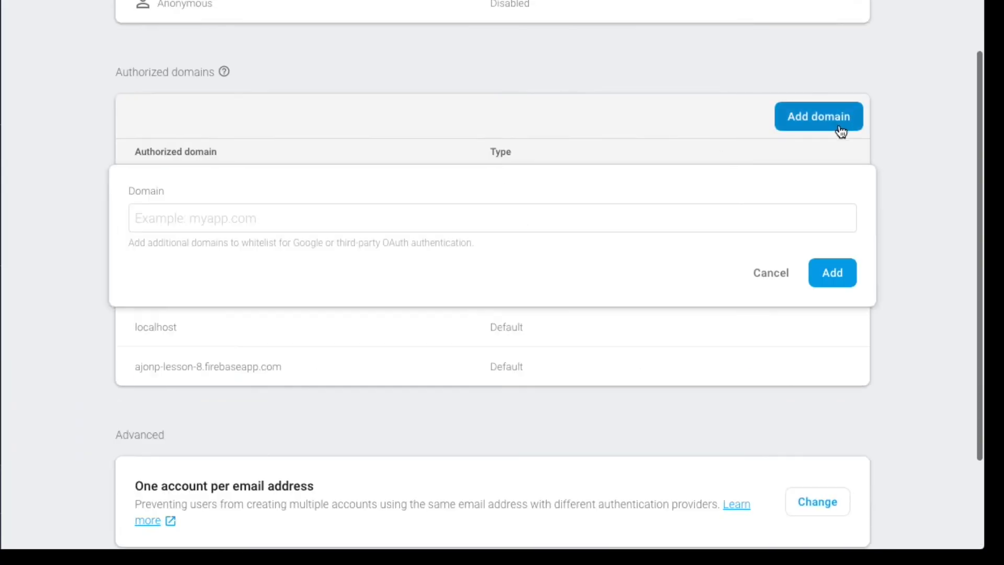
# - Generate a new GitHub personal access token with a description and repo scope
pyautogui.click(832, 272)
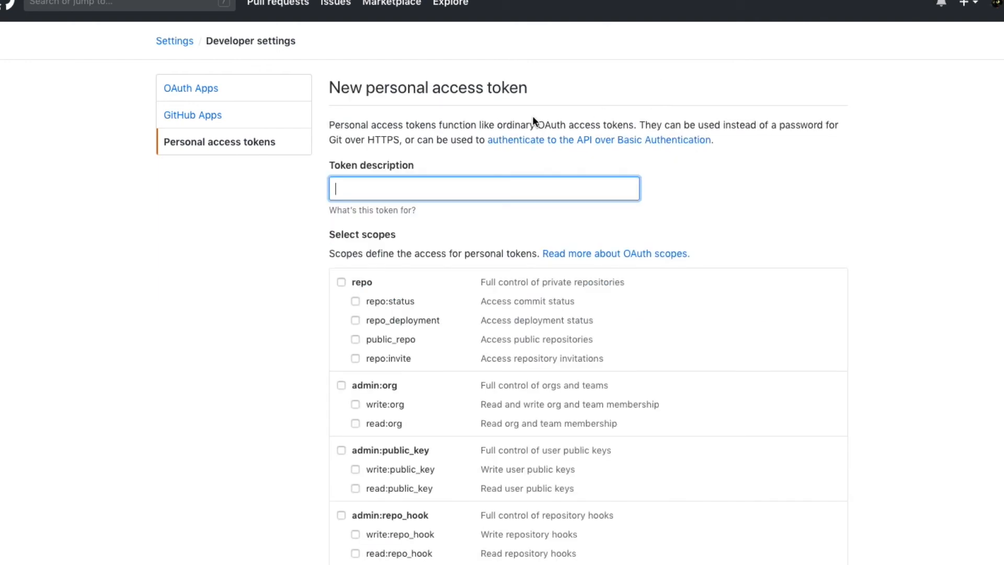
pyautogui.write('Le')
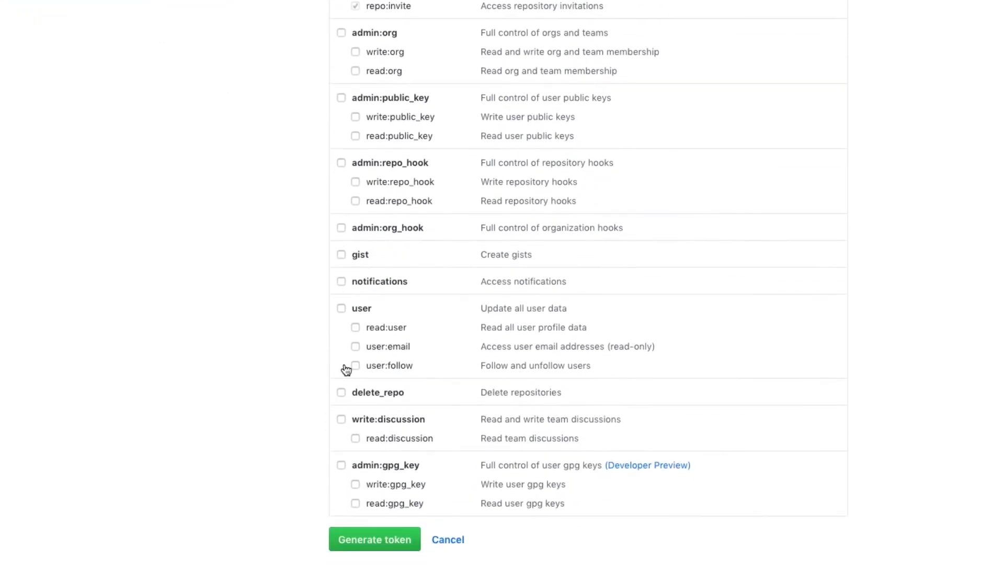
pyautogui.click(374, 538)
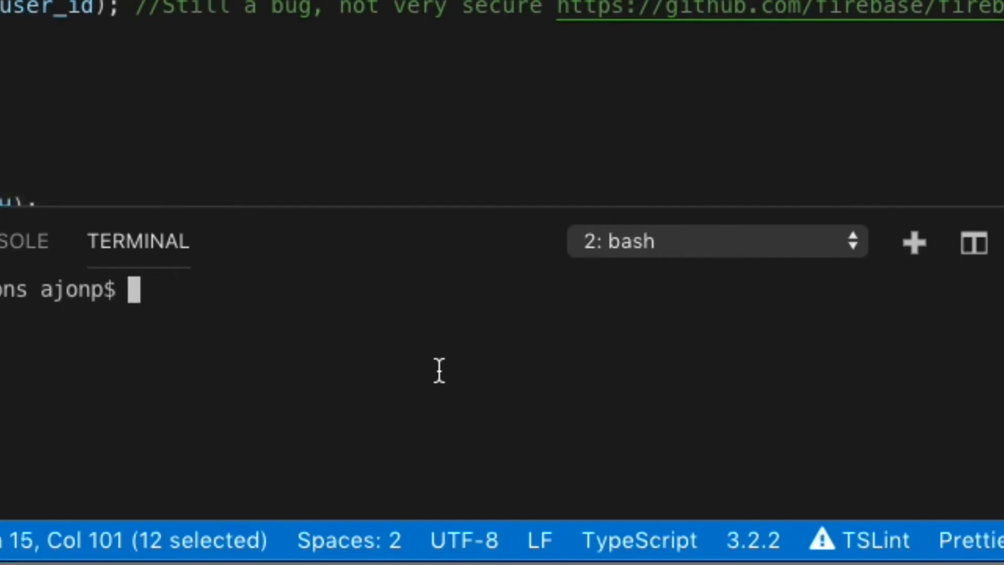
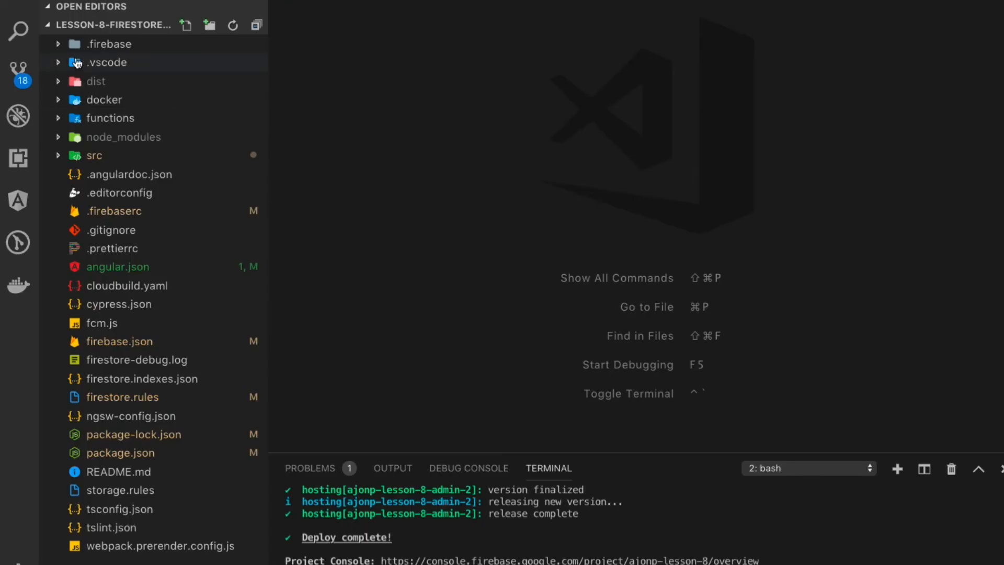
# - Expand functions > src and open index.ts to examine the git commit exports
pyautogui.click(111, 117)
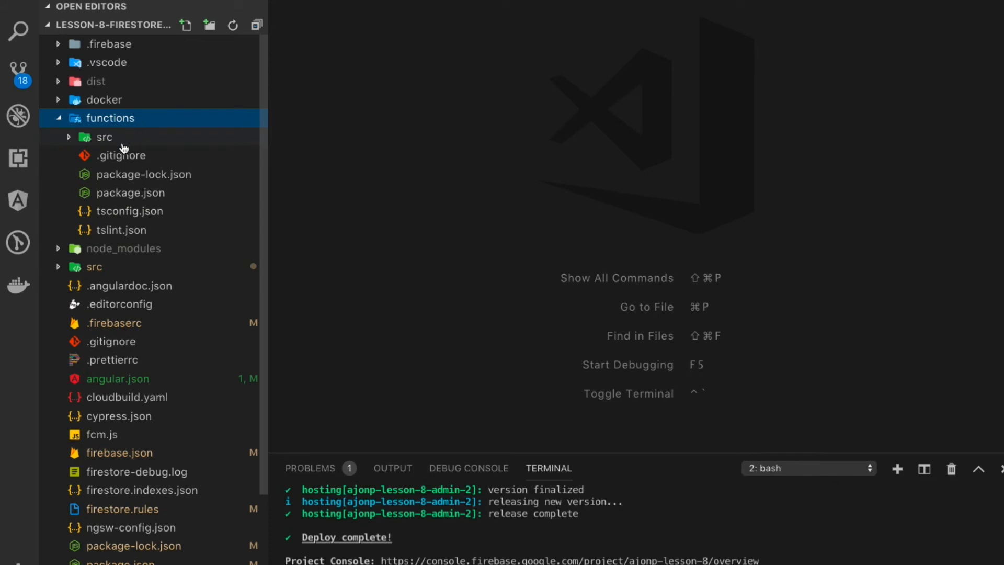
pyautogui.click(104, 137)
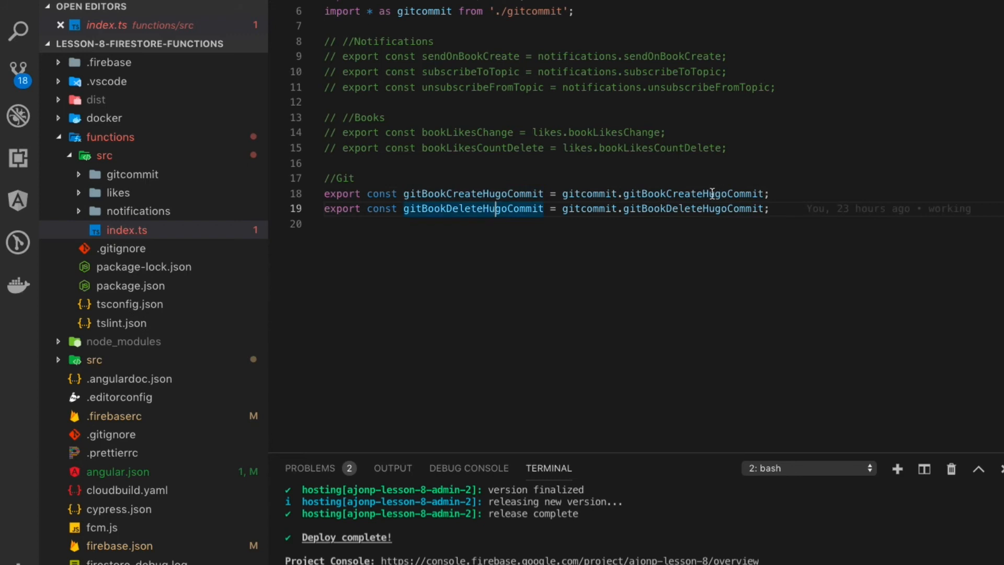
pyautogui.click(132, 174)
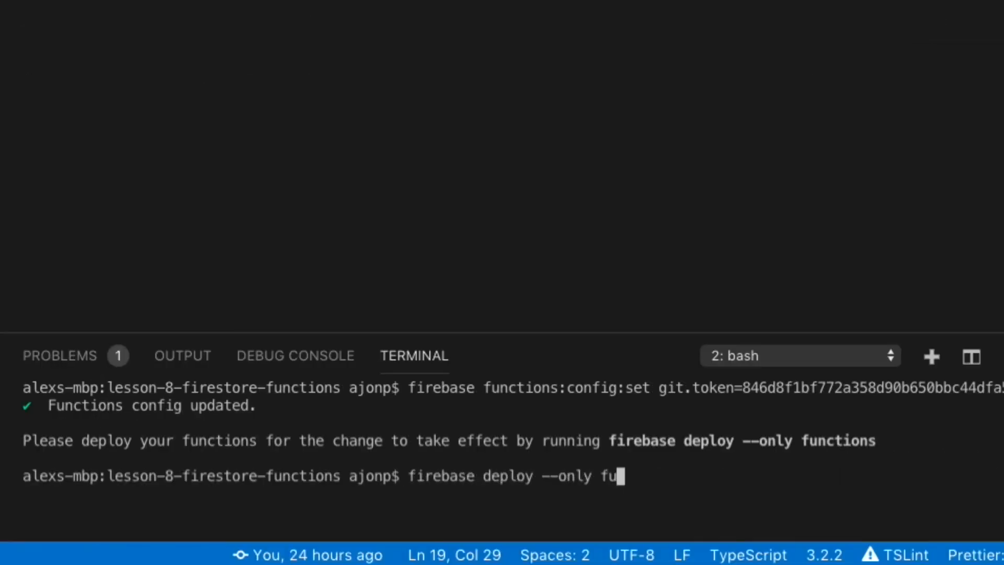
# - Run firebase deploy --only functions to redeploy the Cloud Functions
pyautogui.write('nctions')
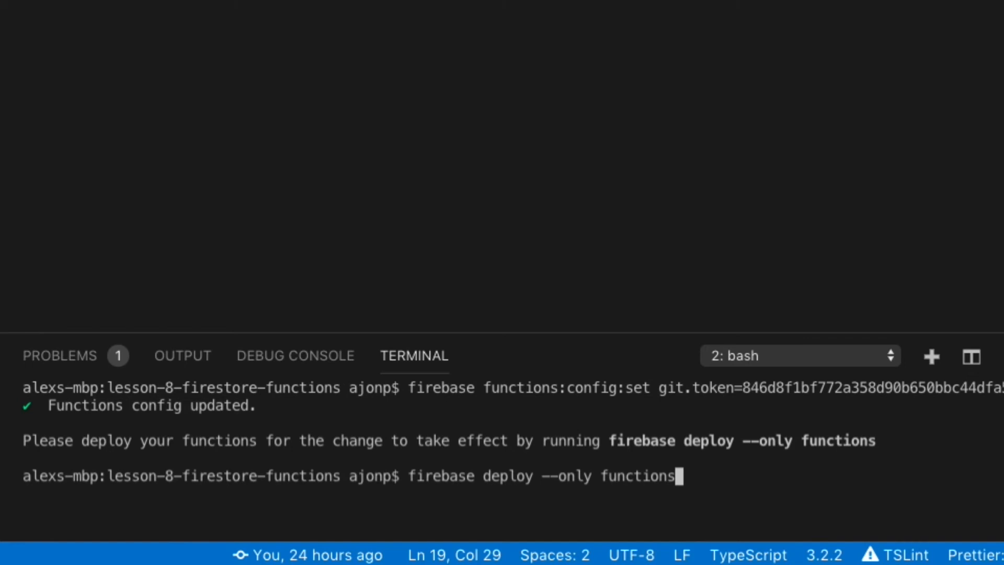
pyautogui.press('enter')
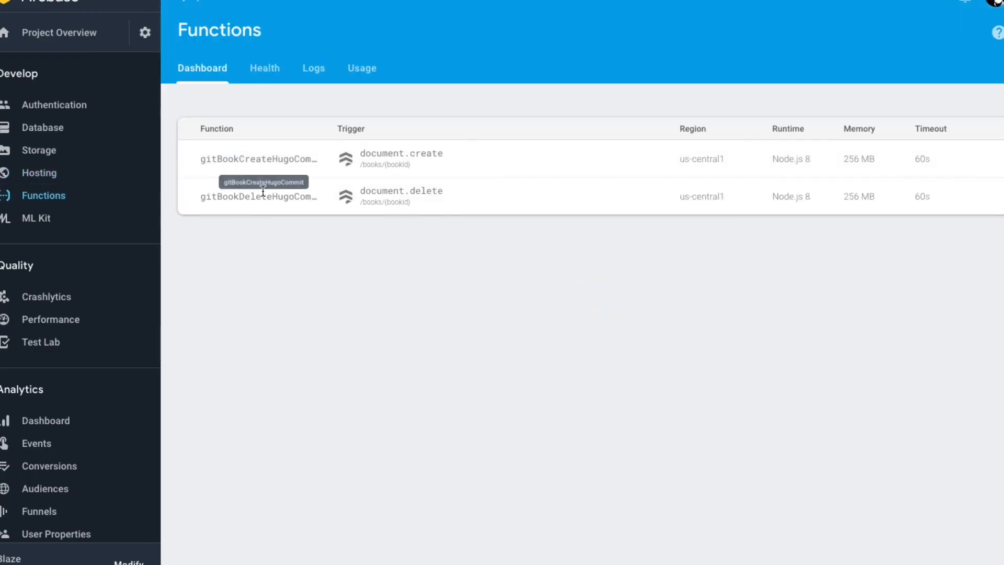
pyautogui.moveTo(560, 284)
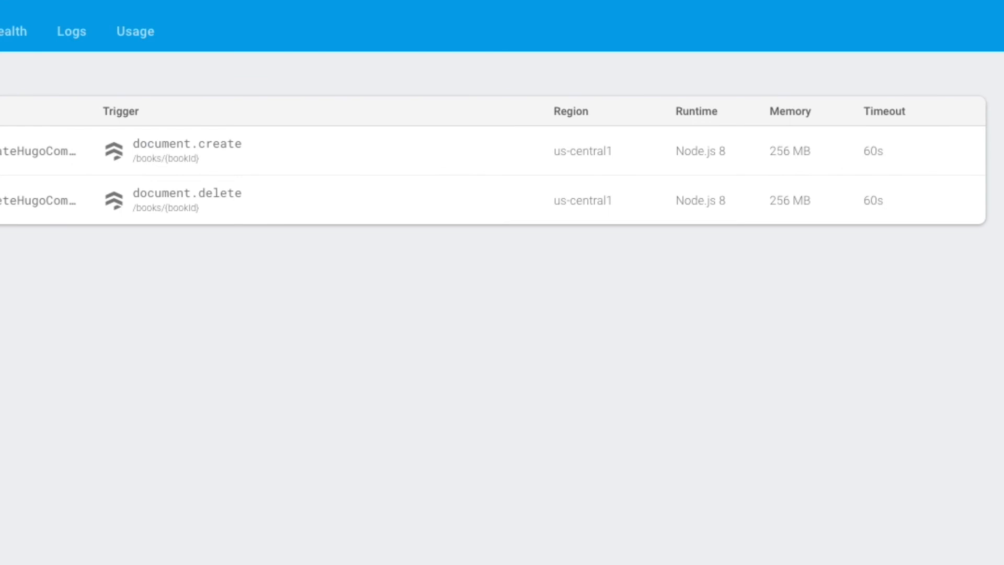
# - Open detailed usage stats for gitBookCreateHugoCommit from its overflow menu
pyautogui.click(964, 151)
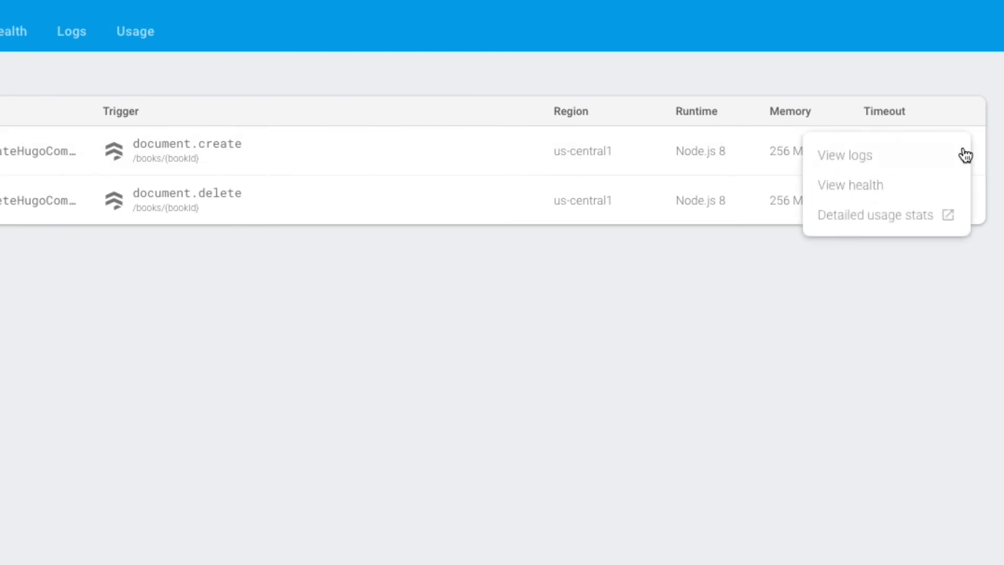
pyautogui.moveTo(905, 215)
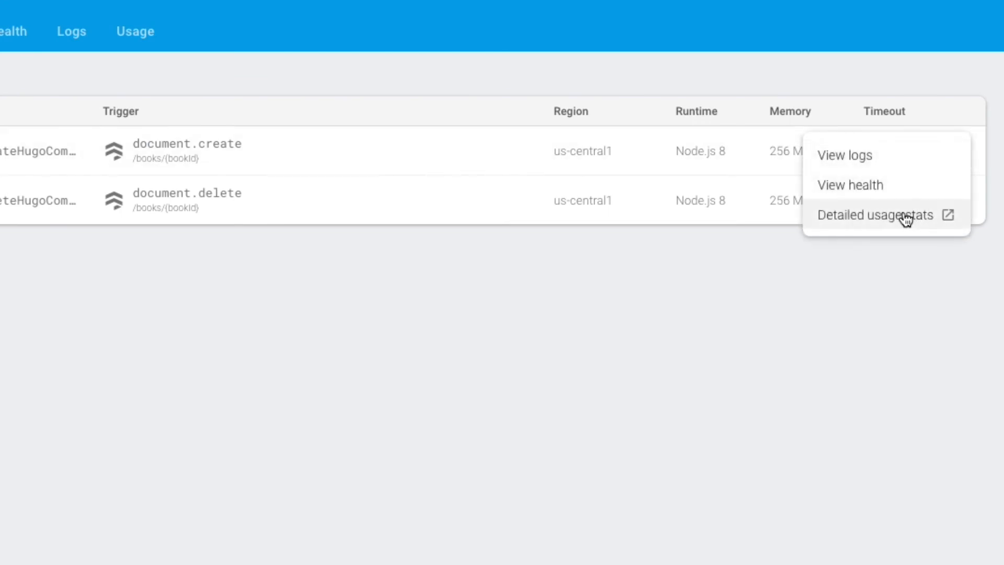
pyautogui.click(875, 214)
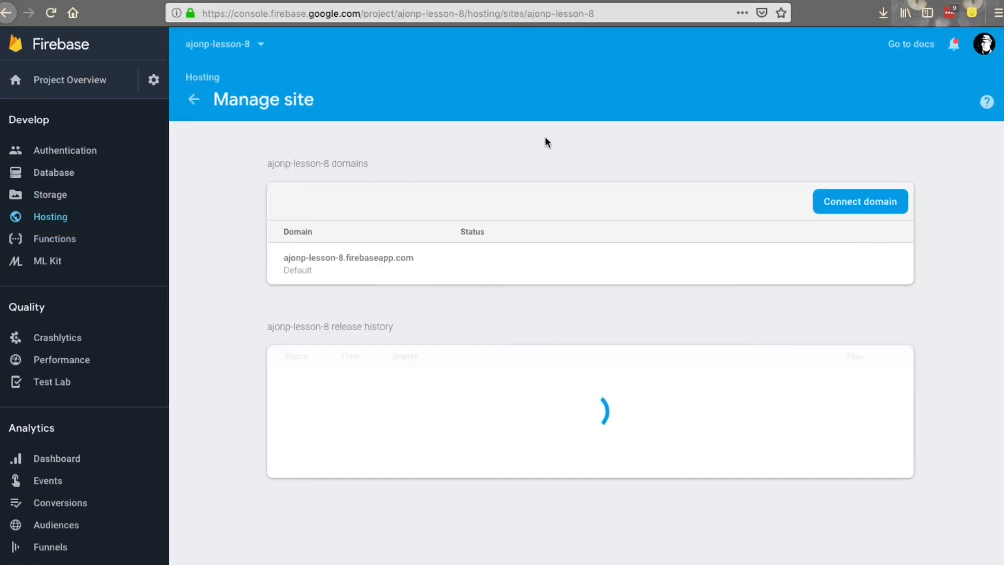
# - Return to the hosting sites list and open ajonp-lesson-8-admin-2.firebaseapp.com
pyautogui.click(348, 257)
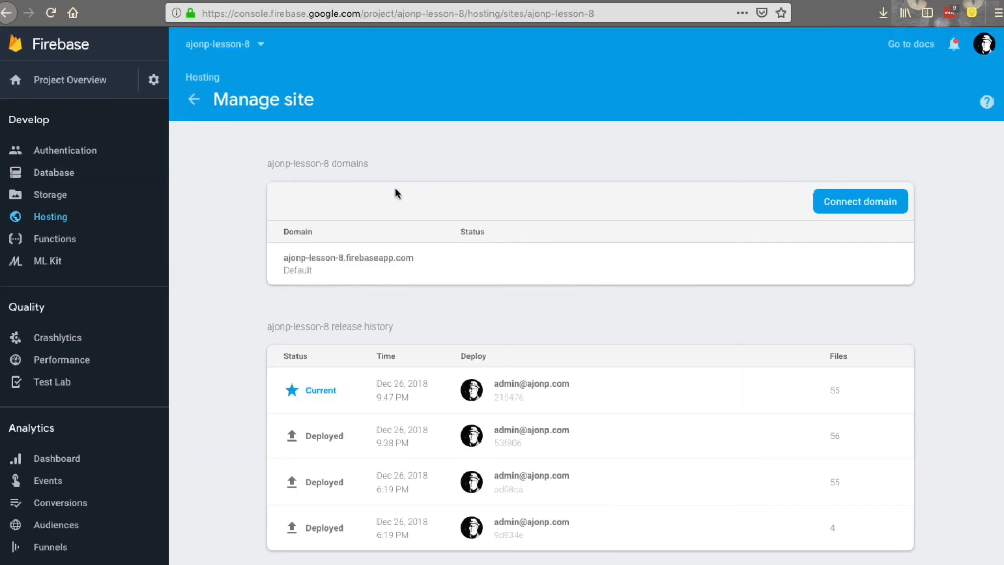
pyautogui.moveTo(189, 122)
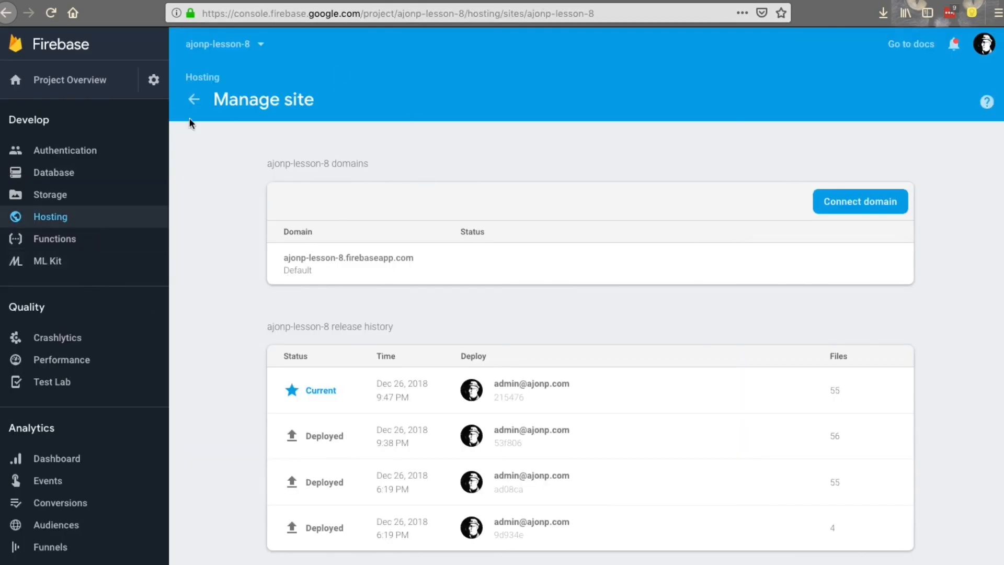
pyautogui.click(194, 99)
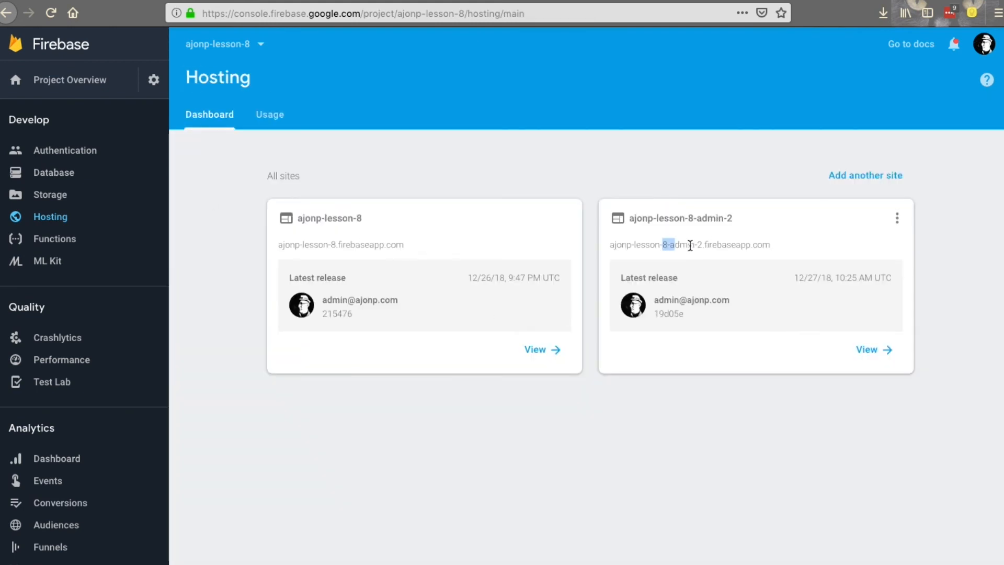
pyautogui.click(866, 348)
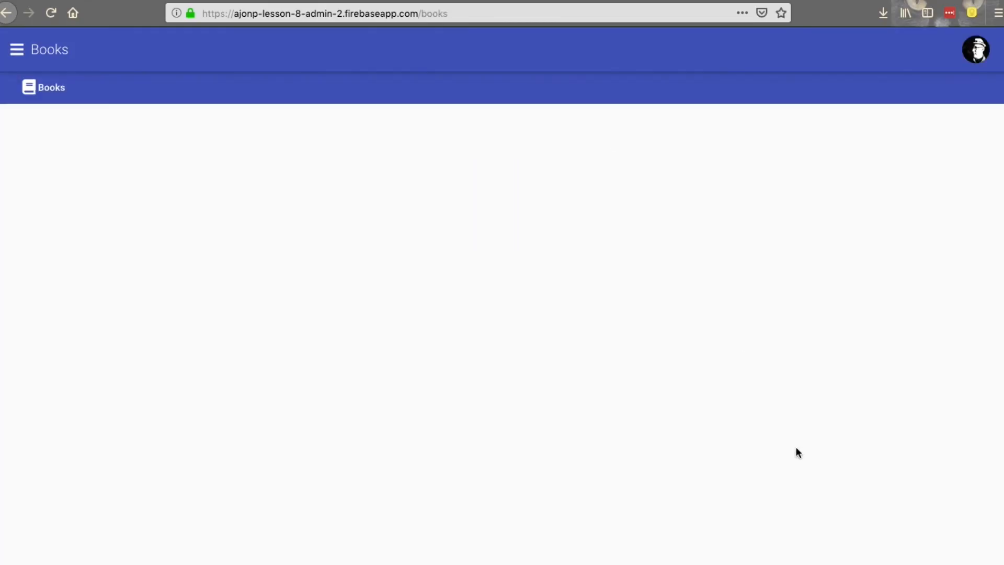
# - Save a new book 'This book should be going to Hugo' by ajonp, describing the trigger logs
pyautogui.write('This bo')
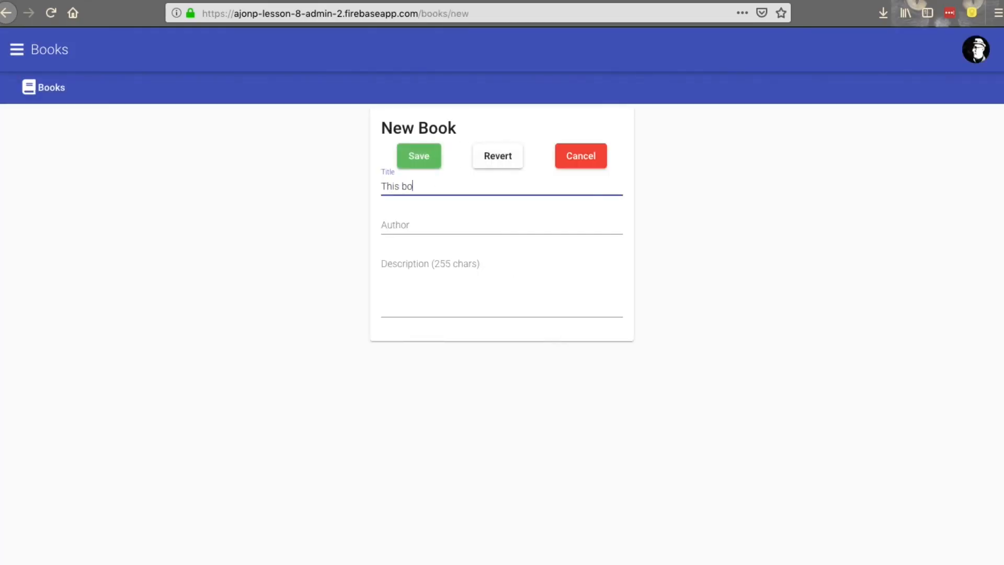
pyautogui.write('ok should be')
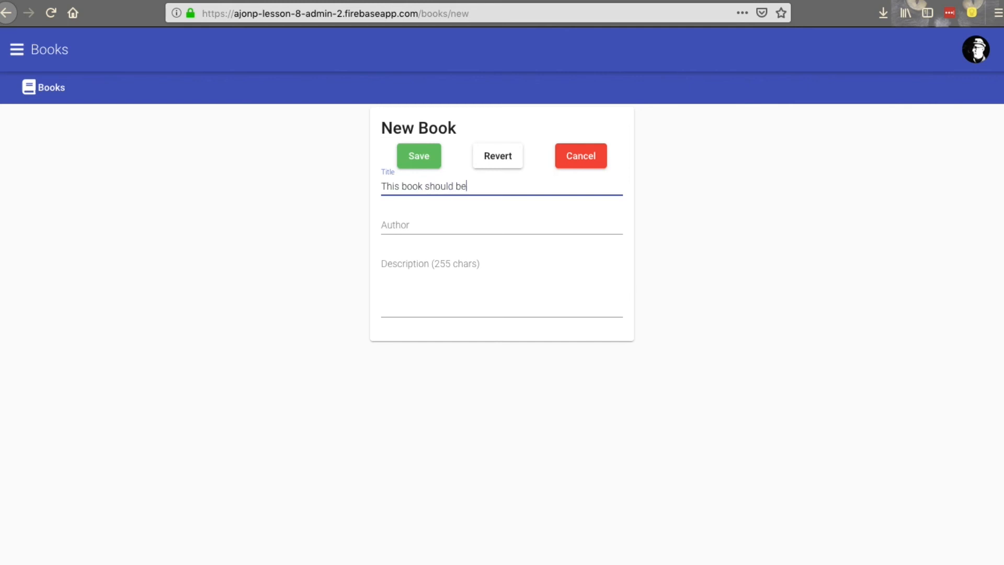
pyautogui.write('going to Hu')
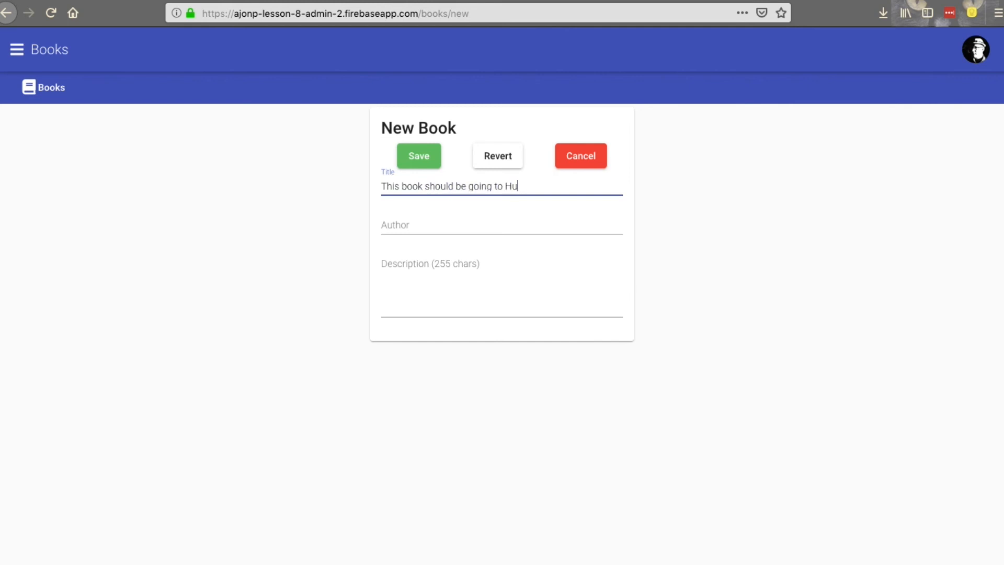
pyautogui.write('al')
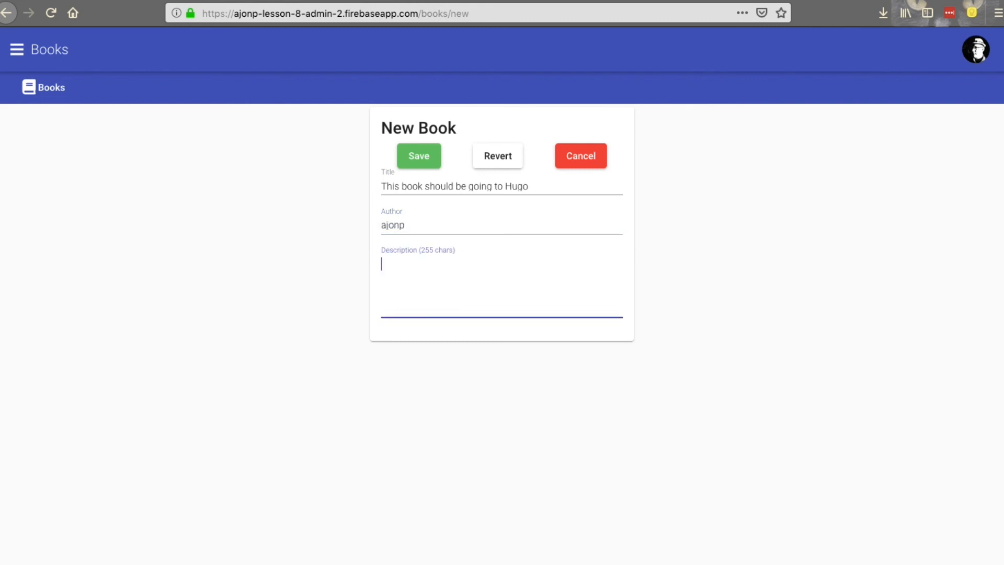
pyautogui.write('Checkout the Trigger for logs ??')
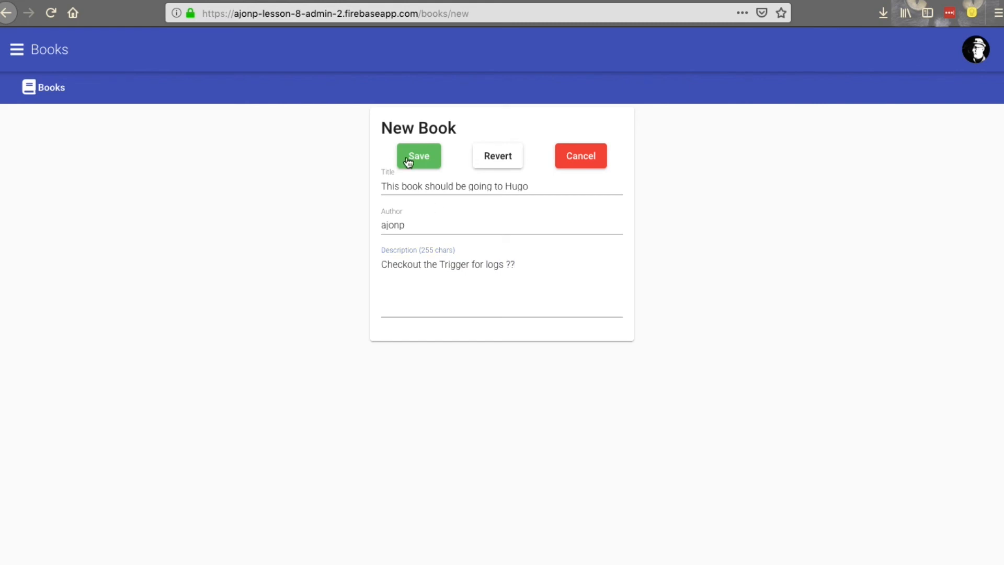
pyautogui.click(419, 155)
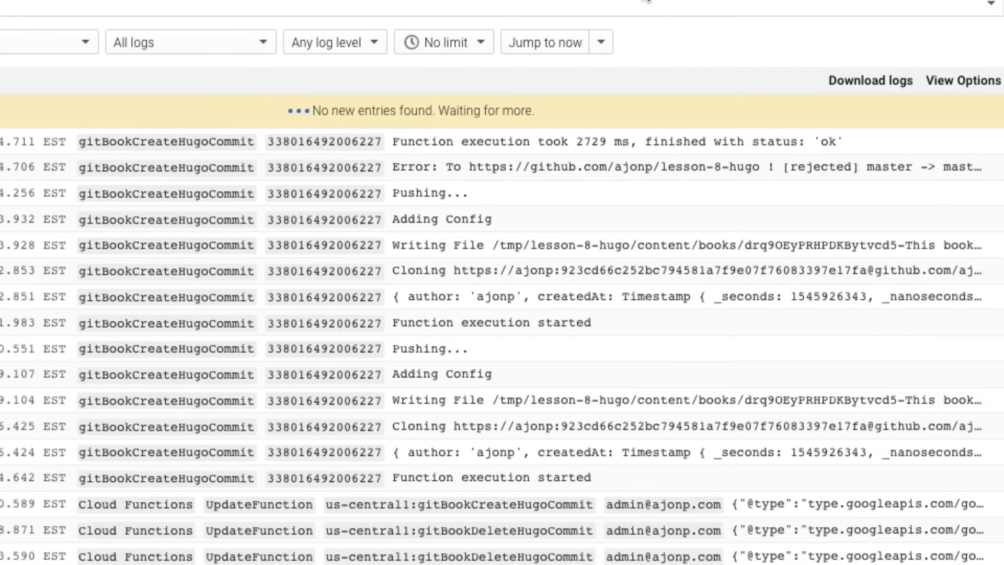
pyautogui.moveTo(697, 476)
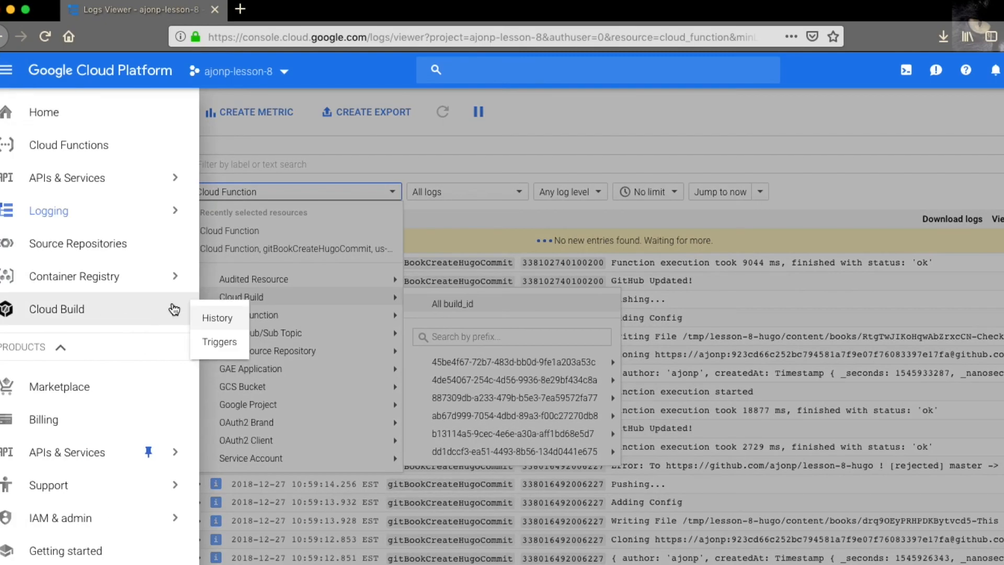
# - Open Cloud Build history to see the newly started build from the master-branch push
pyautogui.click(217, 318)
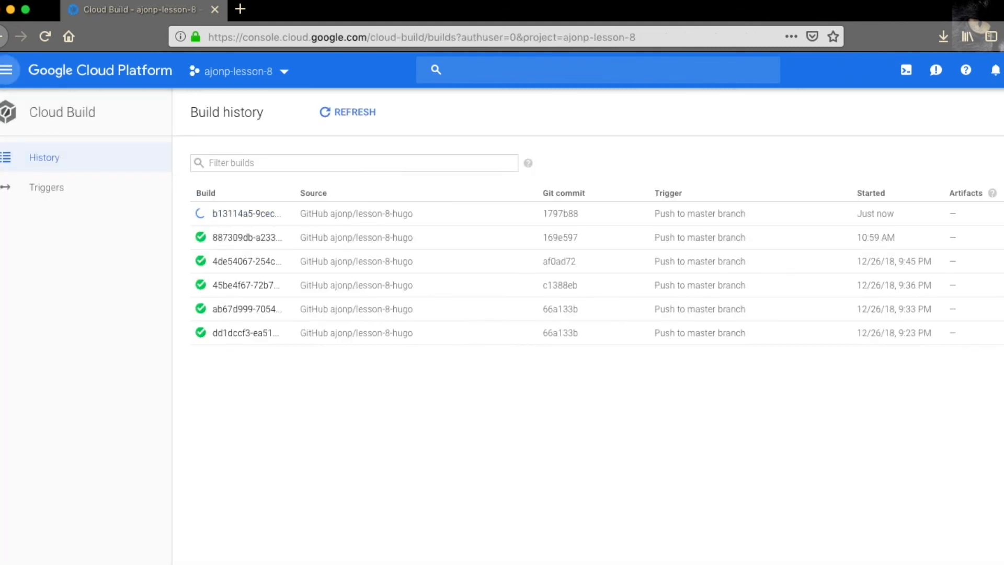
# - Open the newest Hugo build's details and confirm its status and steps show success
pyautogui.click(246, 214)
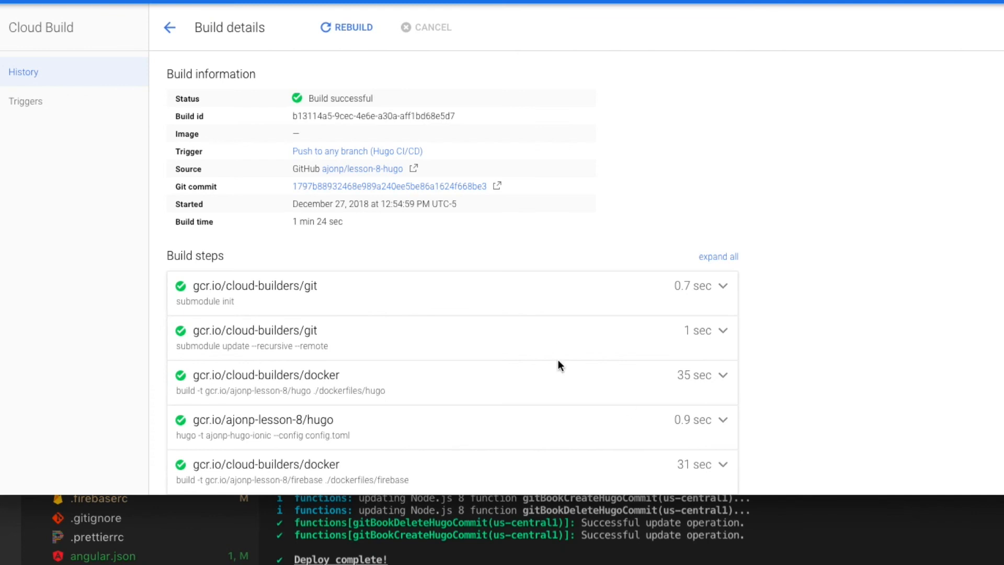
pyautogui.doubleClick(340, 98)
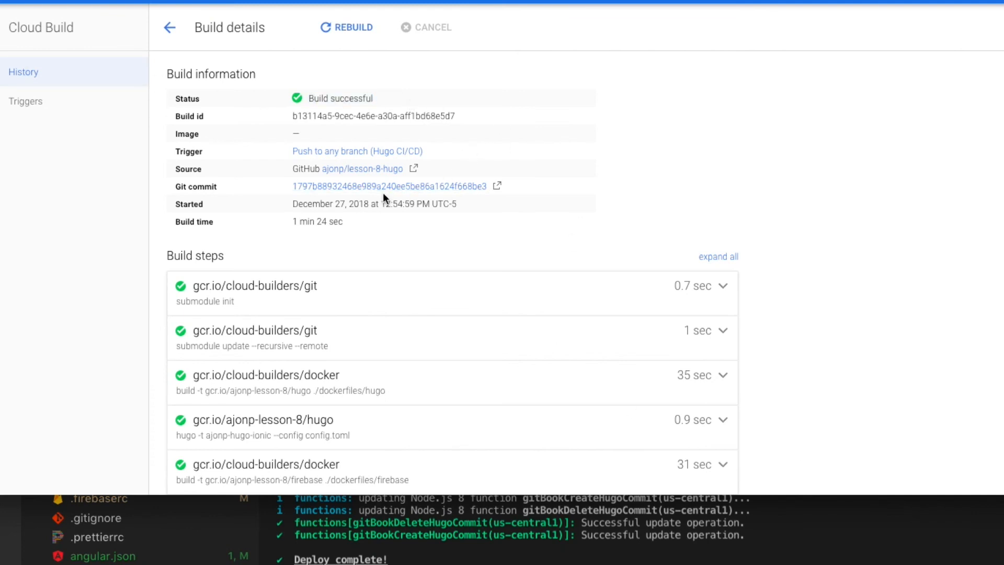
pyautogui.click(389, 185)
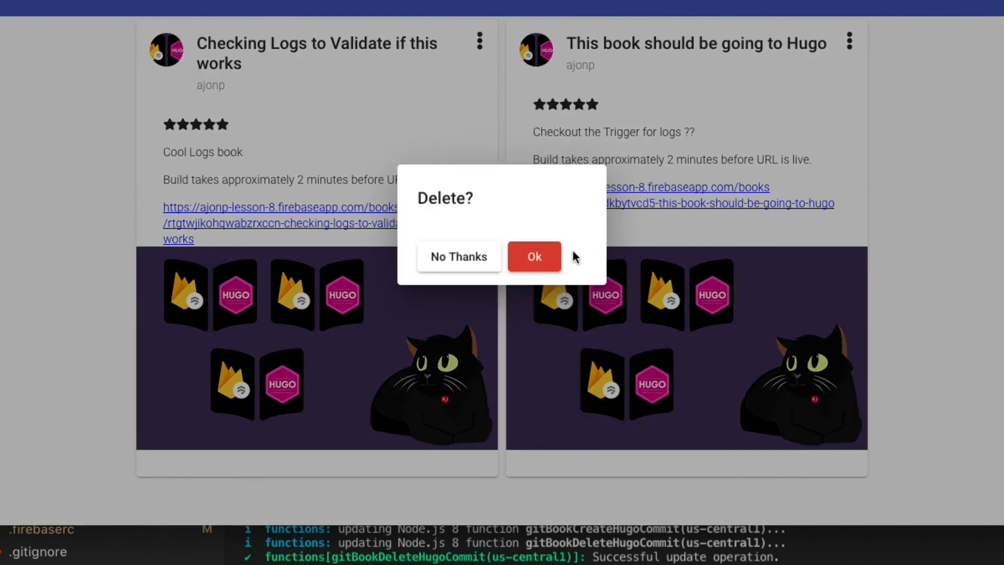
# - Confirm deleting the Hugo book, then view Cloud Build history showing two new builds
pyautogui.click(533, 256)
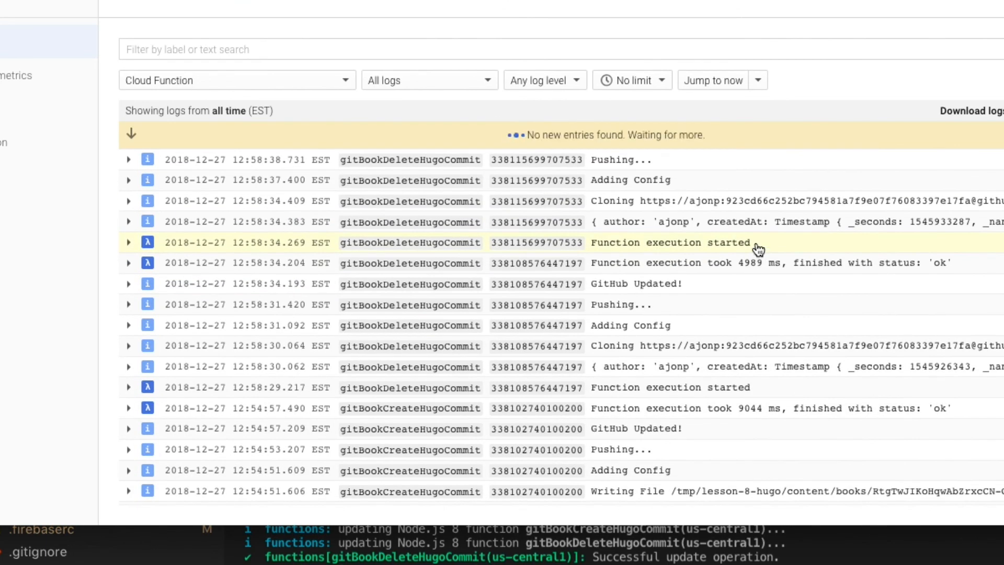
pyautogui.moveTo(738, 411)
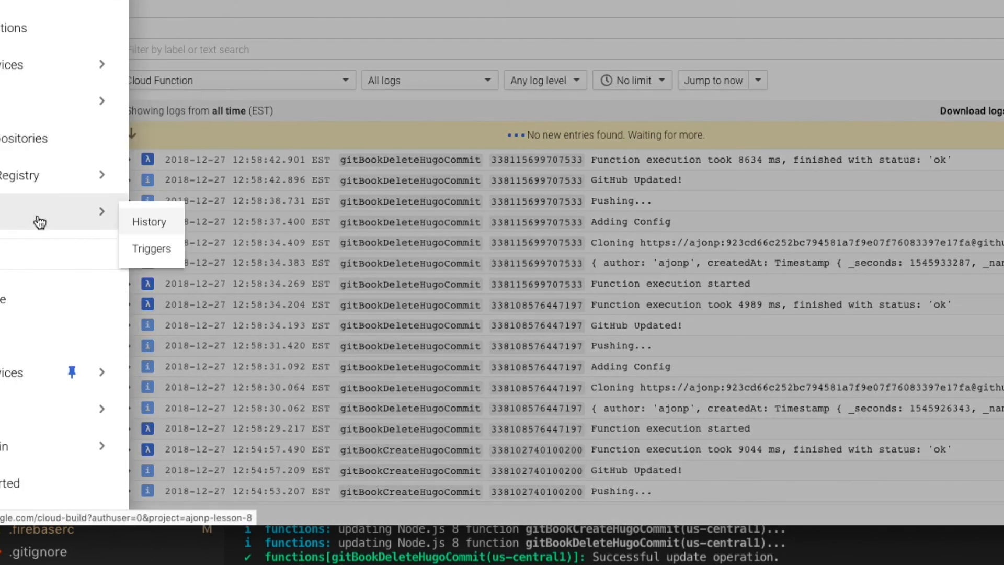
pyautogui.click(150, 220)
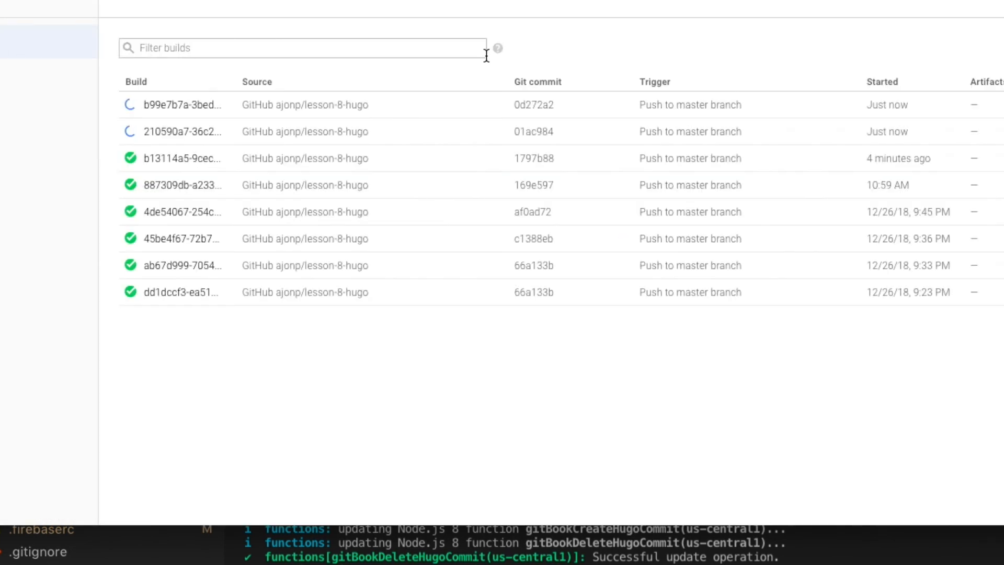